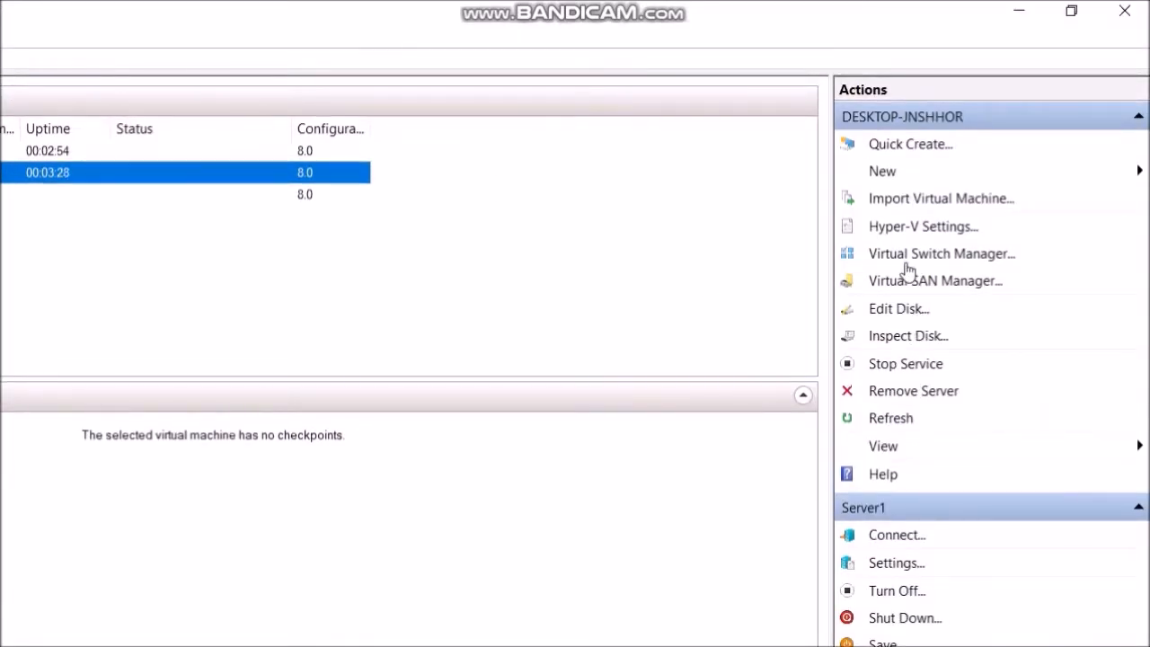
Open Virtual Switch Manager, compare the switch types, and create a Private switch.
left_click(940, 253)
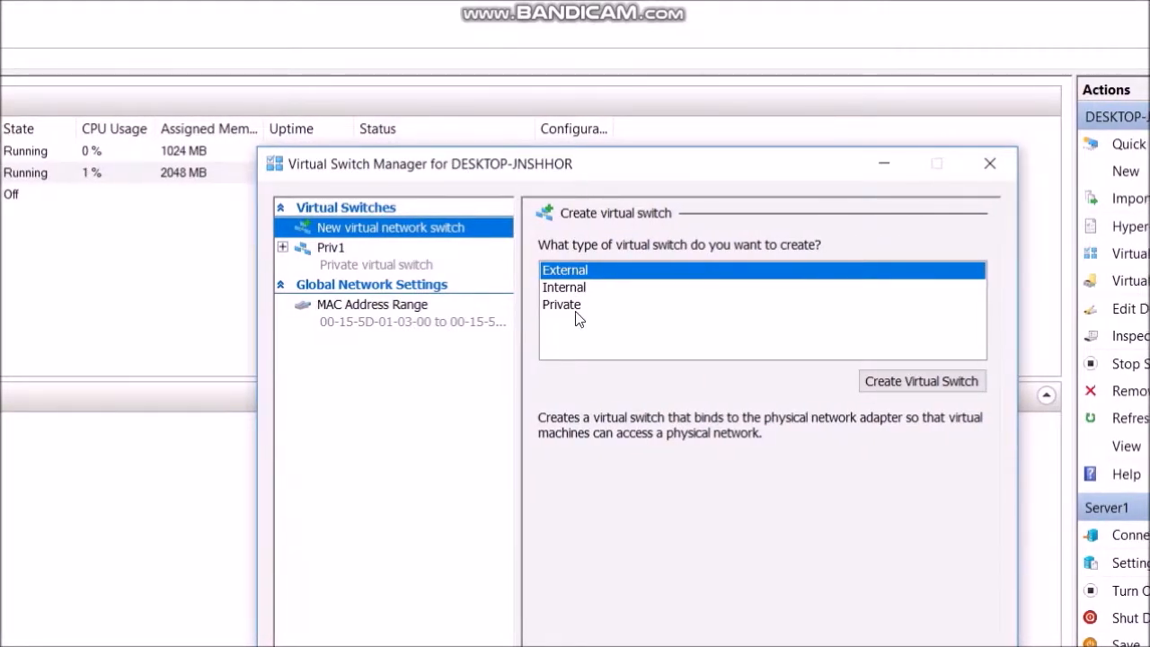
left_click(564, 304)
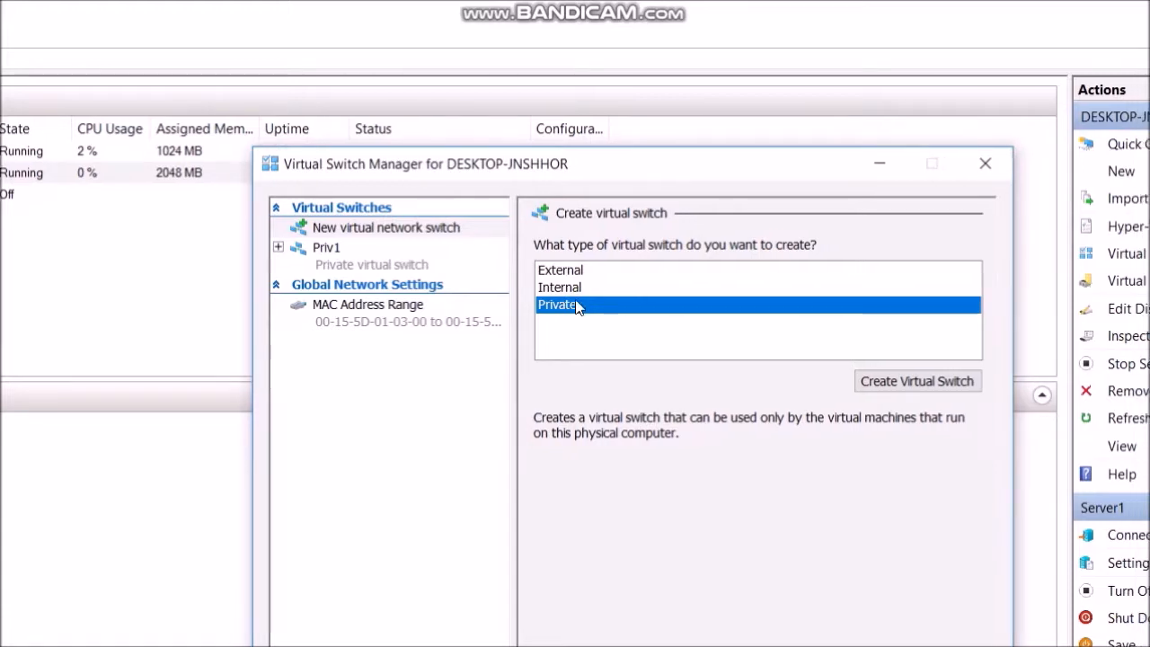
left_click(556, 286)
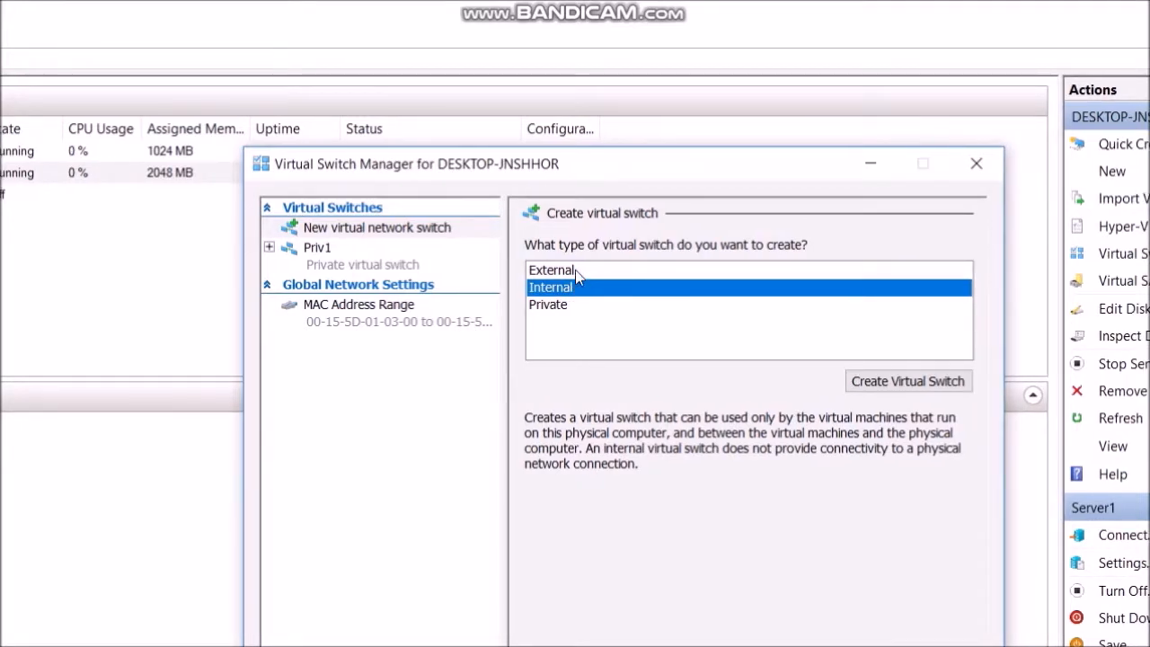
left_click(550, 270)
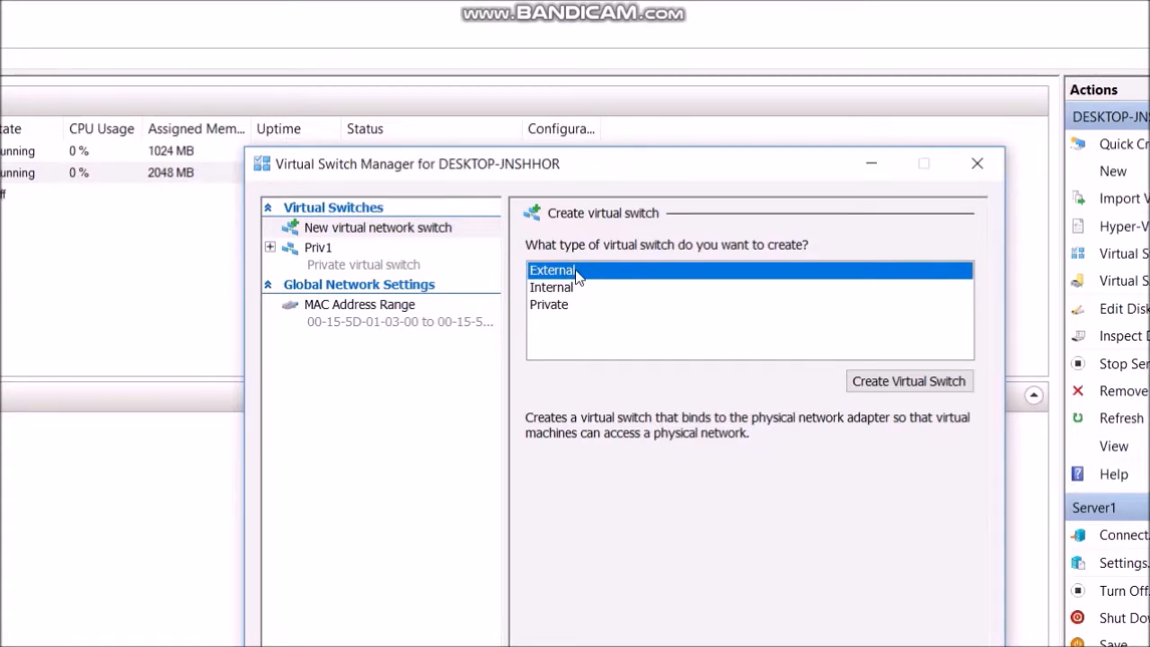
left_click(555, 304)
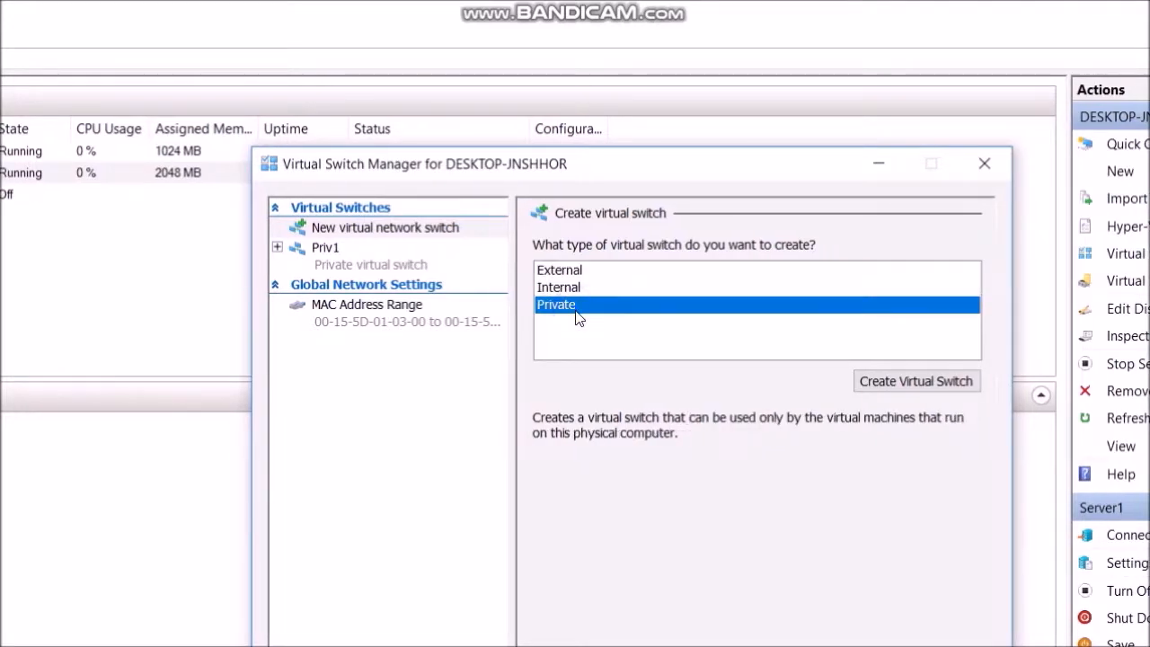
left_click(916, 381)
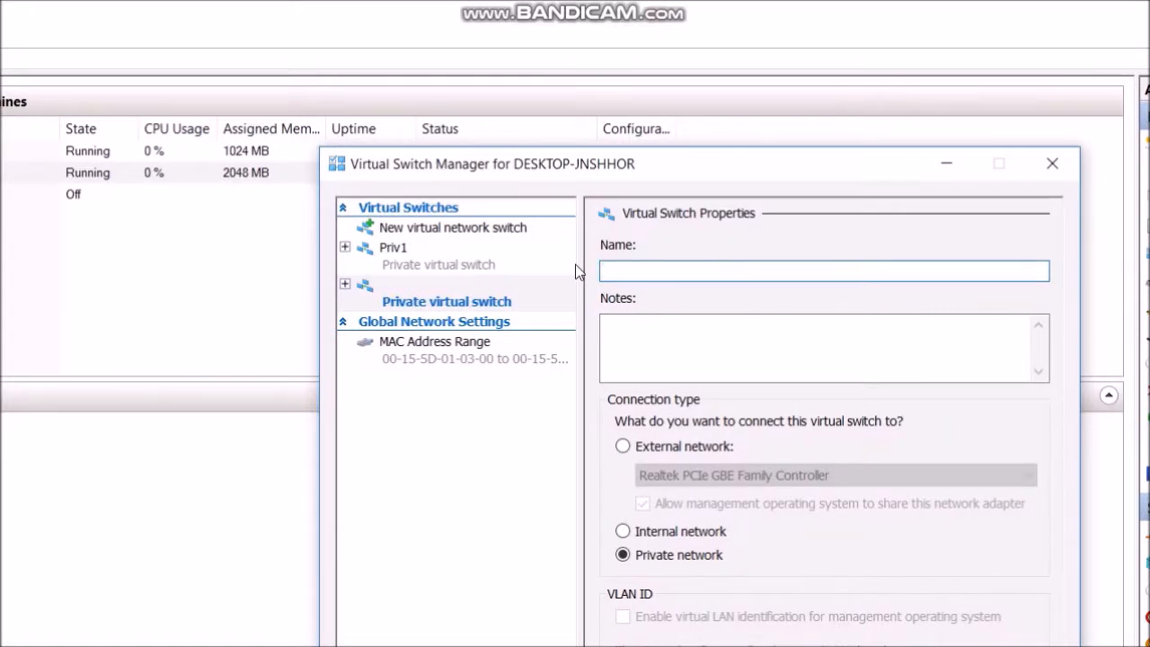
Name the switch 'Private VSwitch1', fixing the typo, and save it.
type("Pirvate")
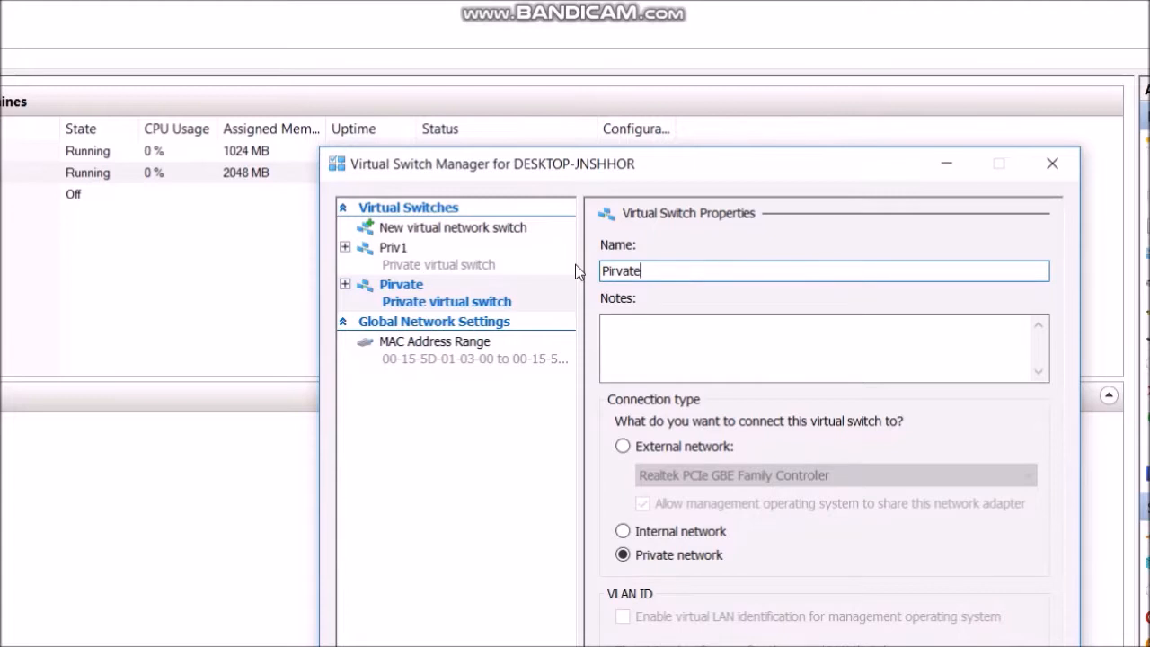
key("BackSpace")
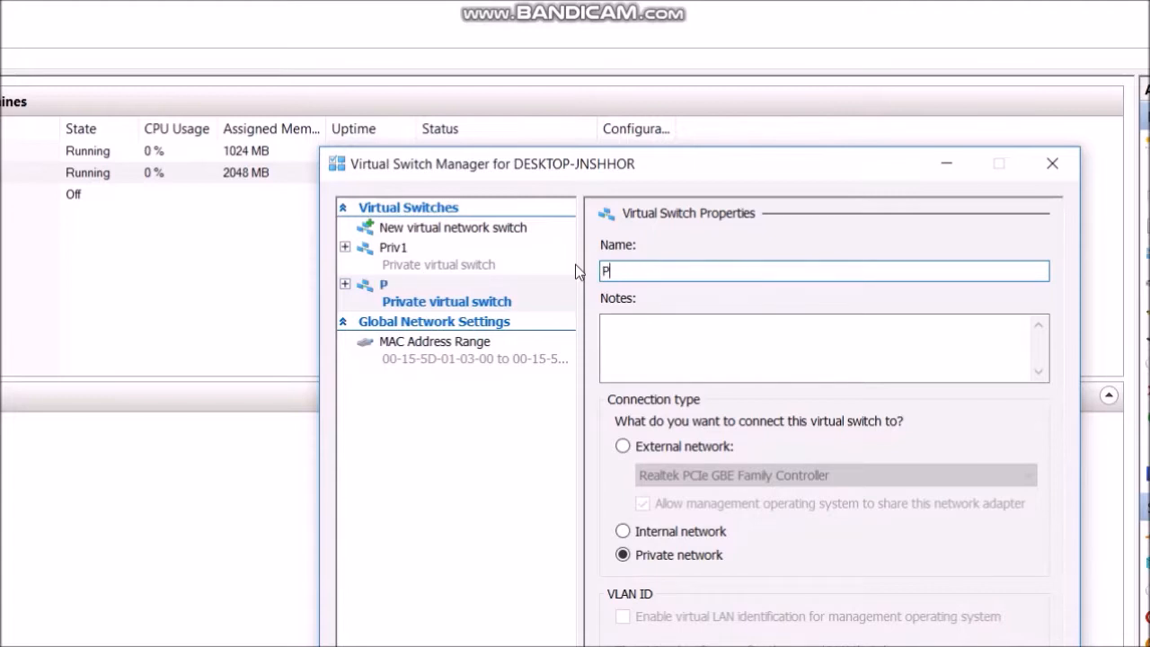
type("rivate")
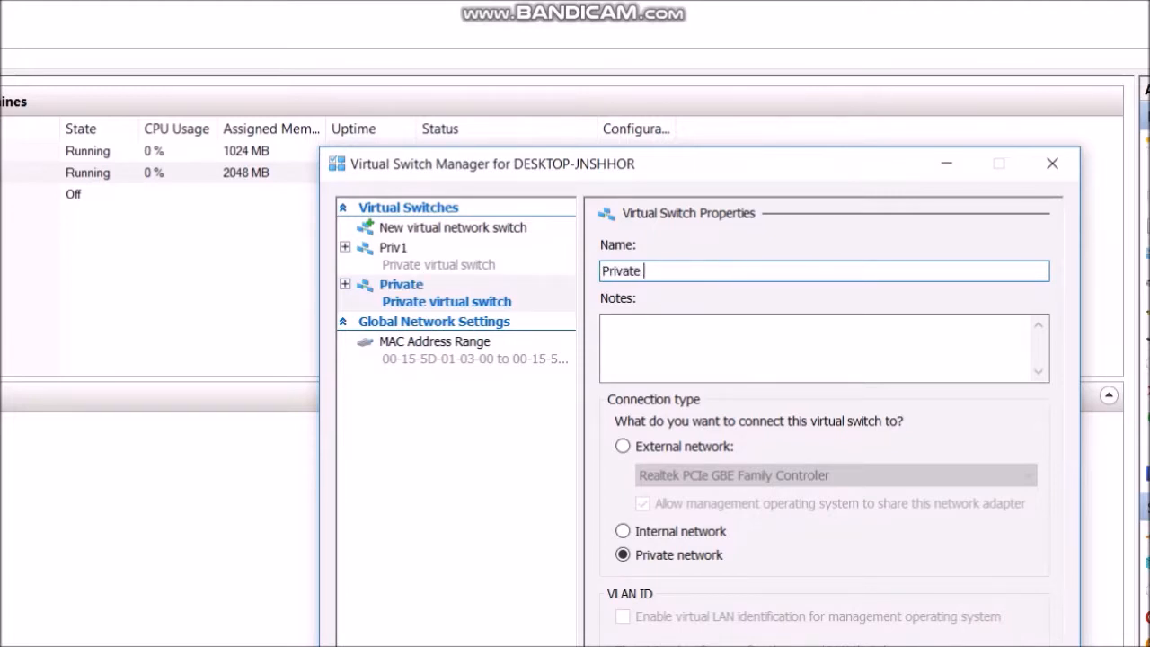
type("VSwitch")
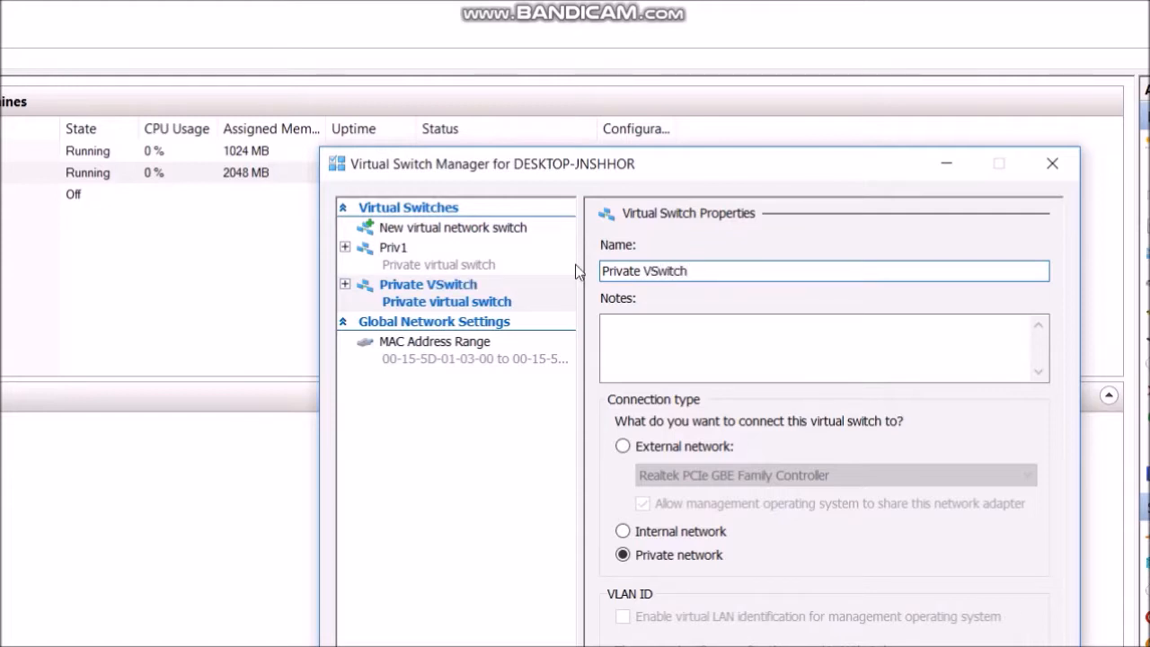
type("1")
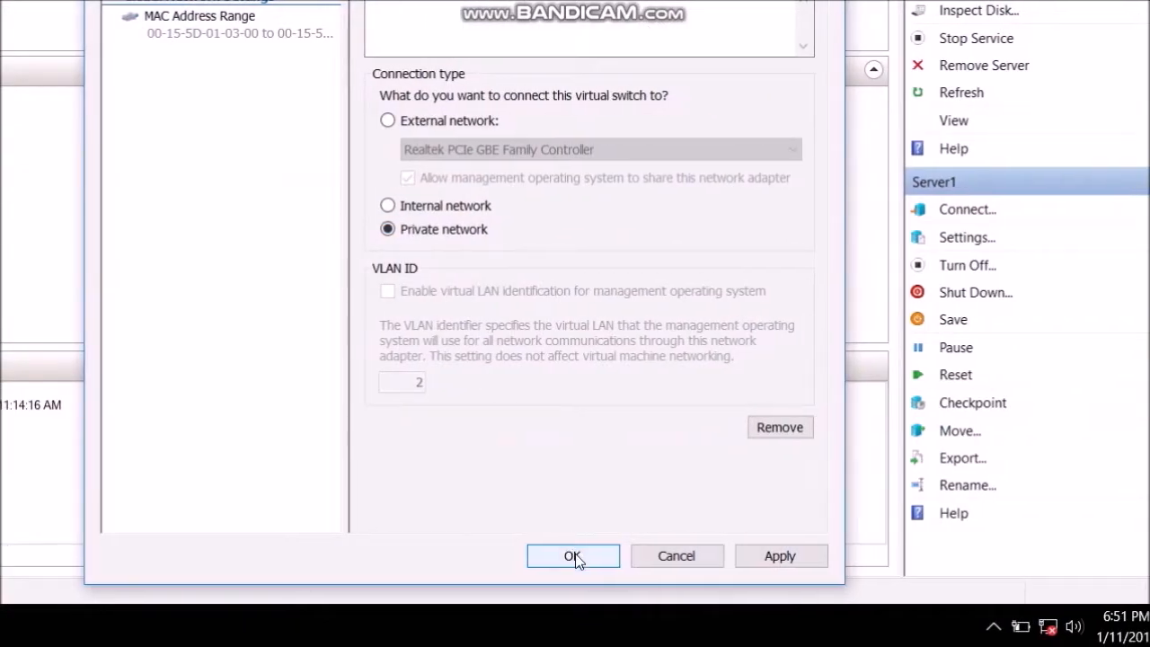
left_click(572, 555)
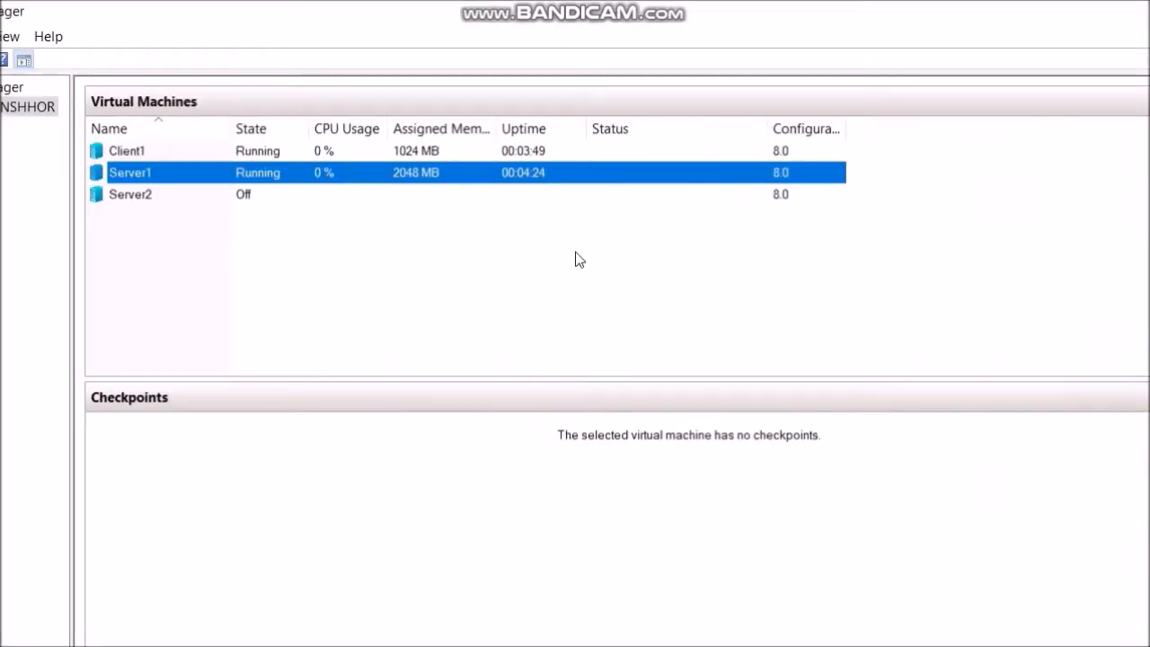
Add a network adapter on Private VSwitch1 in Server1's settings and save.
right_click(233, 172)
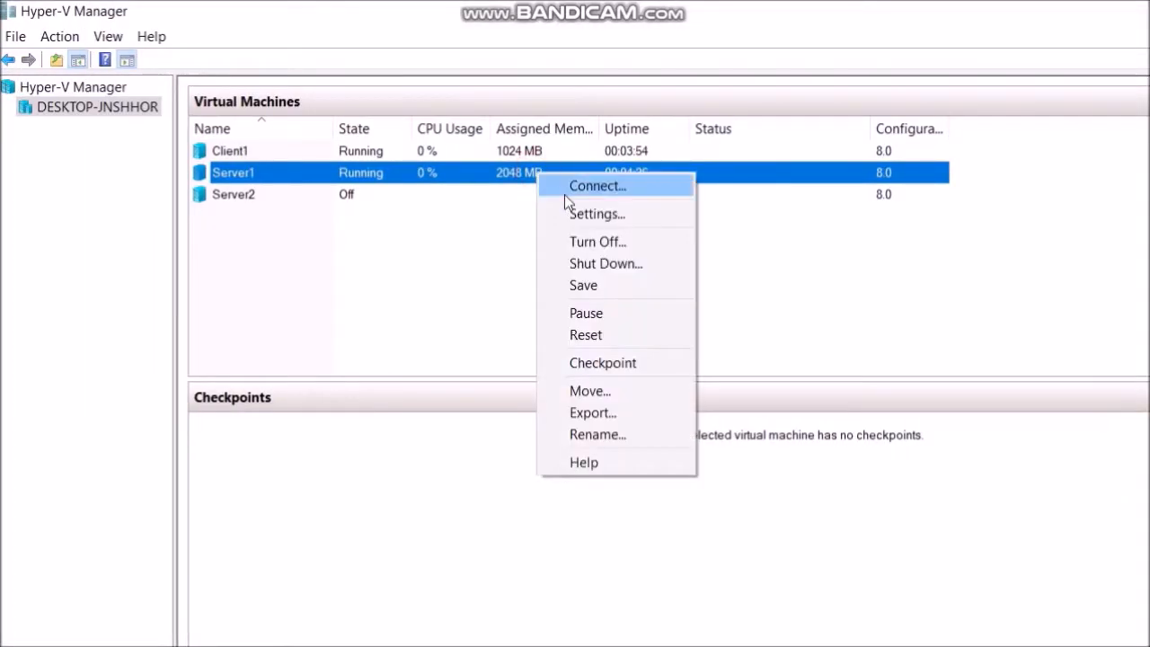
left_click(596, 213)
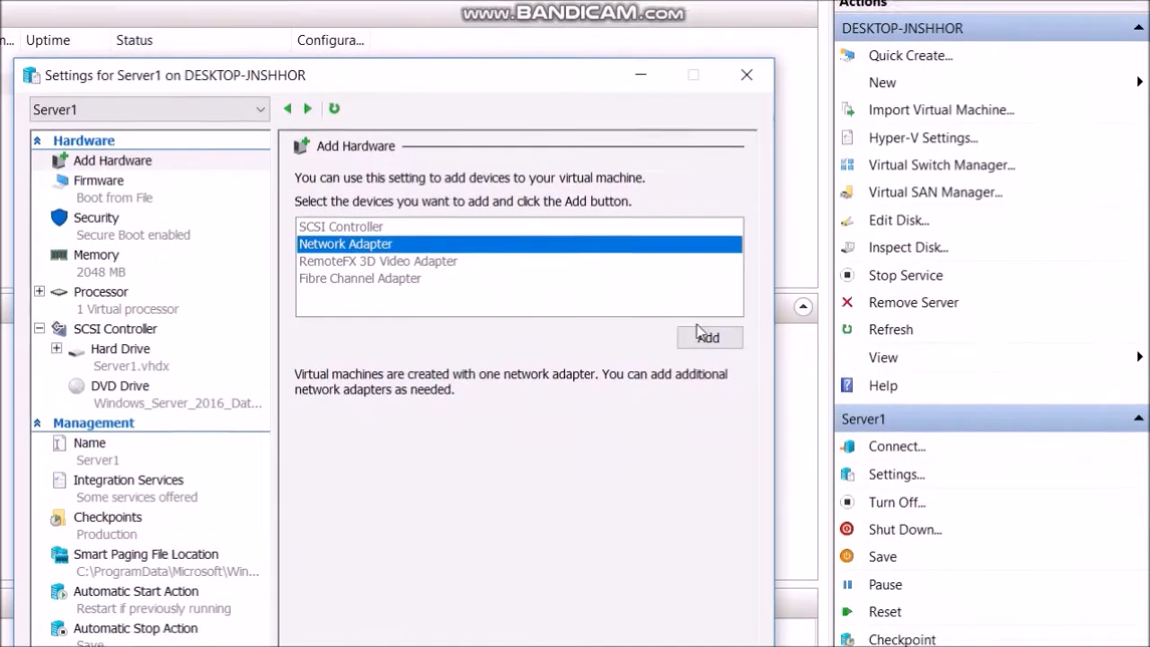
left_click(709, 337)
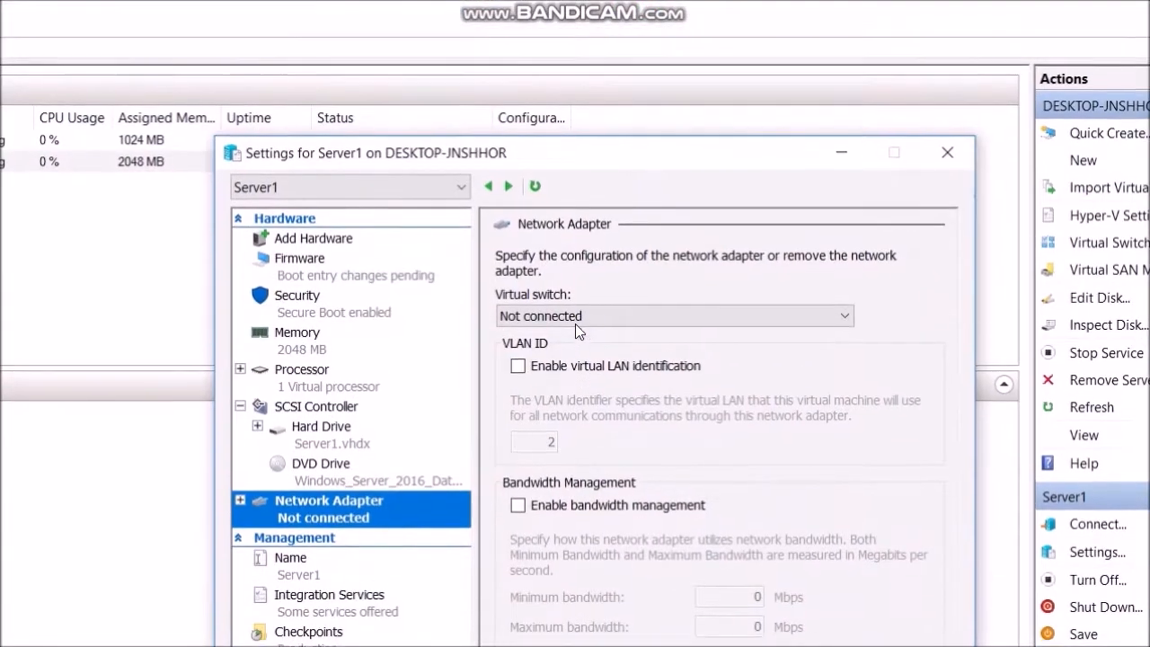
left_click(671, 315)
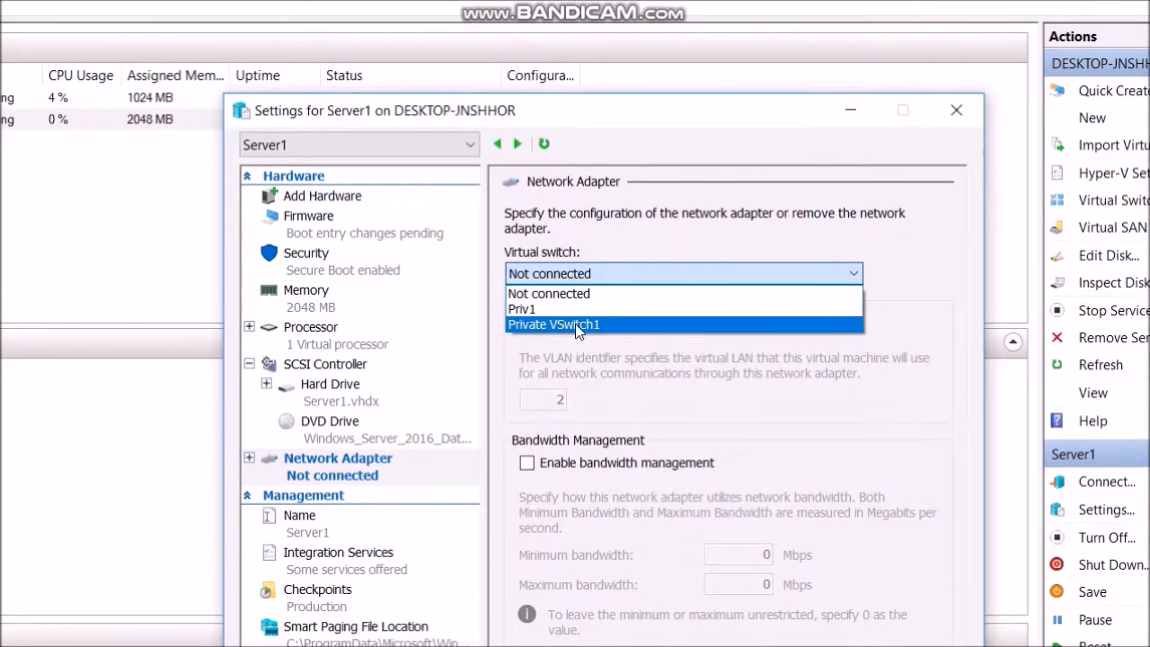
left_click(552, 324)
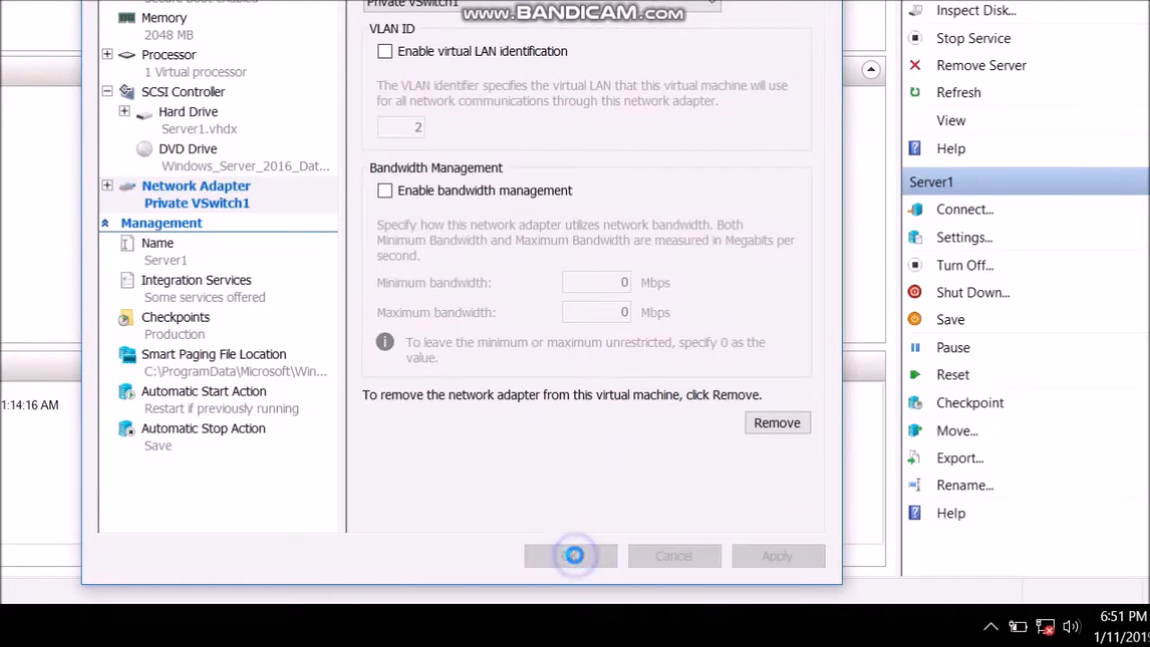
left_click(570, 555)
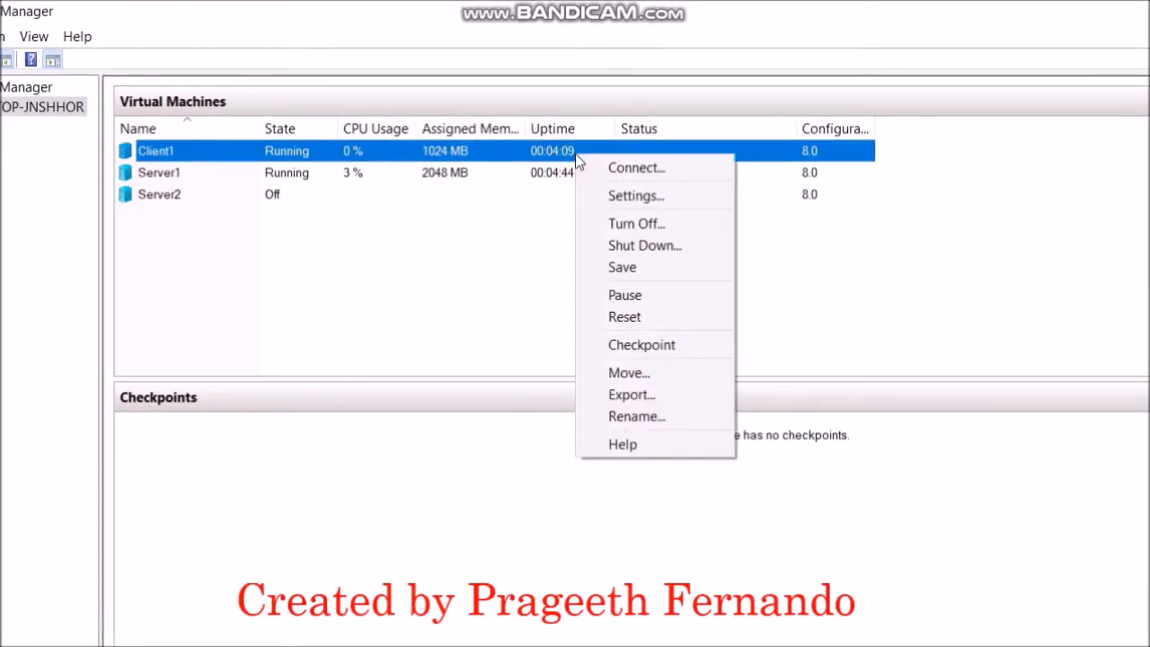
Add a Private VSwitch1 network adapter in Client1's settings and save.
left_click(635, 195)
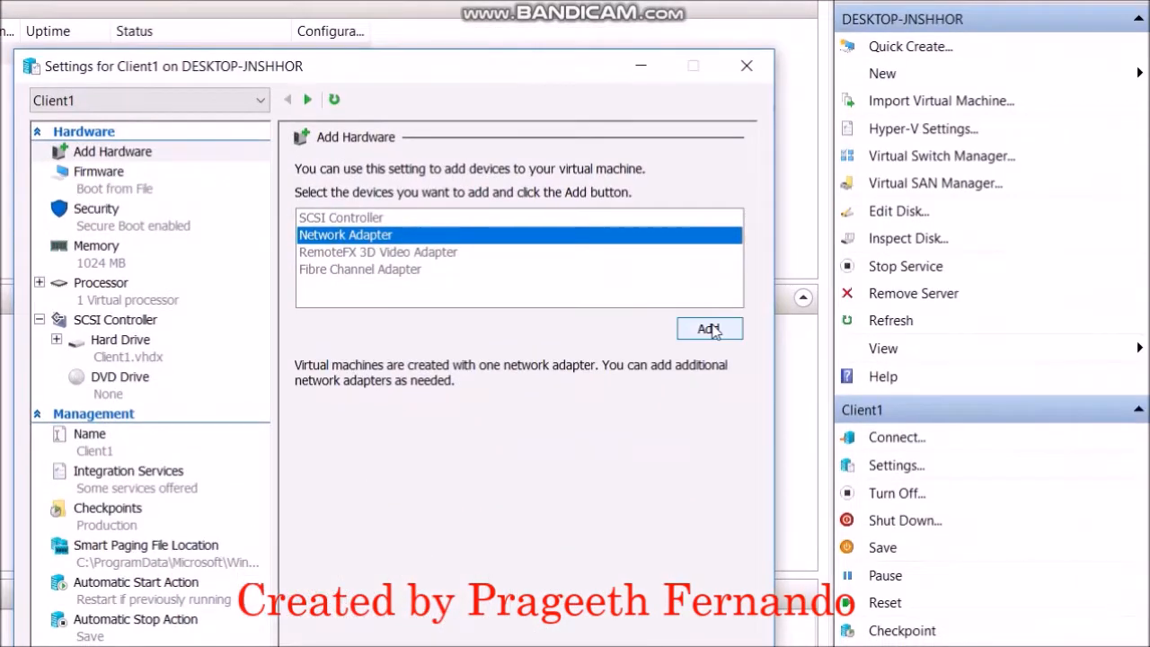
left_click(709, 328)
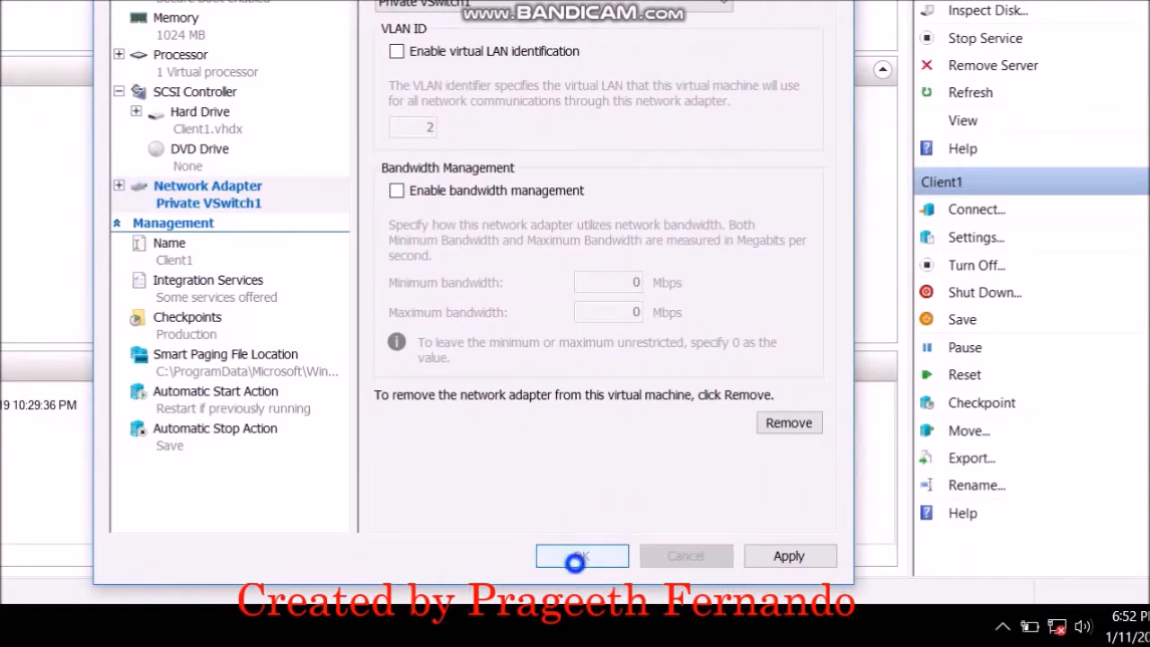
left_click(581, 555)
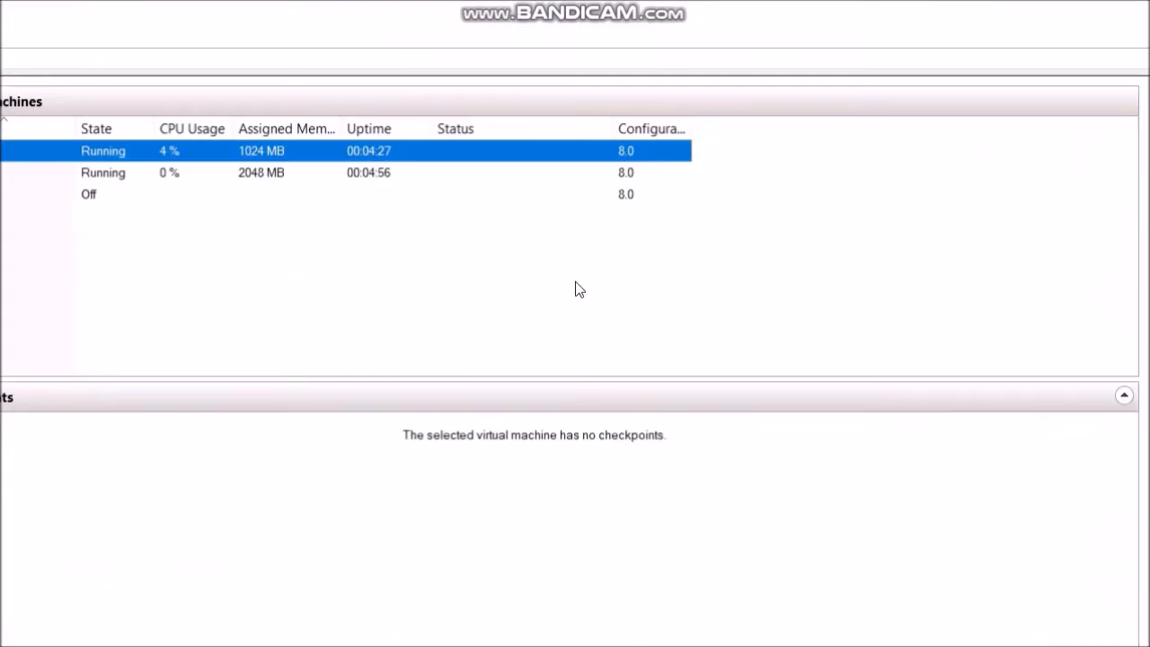
Connect to Server1 and switch the connection window to Full Screen Mode.
right_click(150, 172)
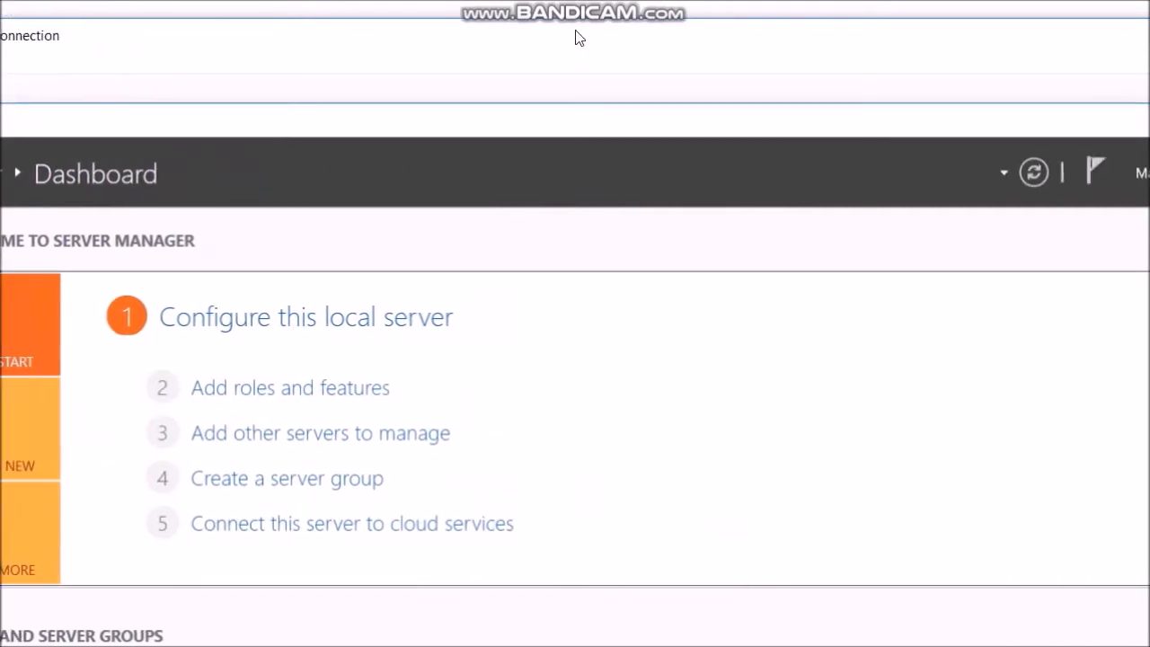
left_click(134, 63)
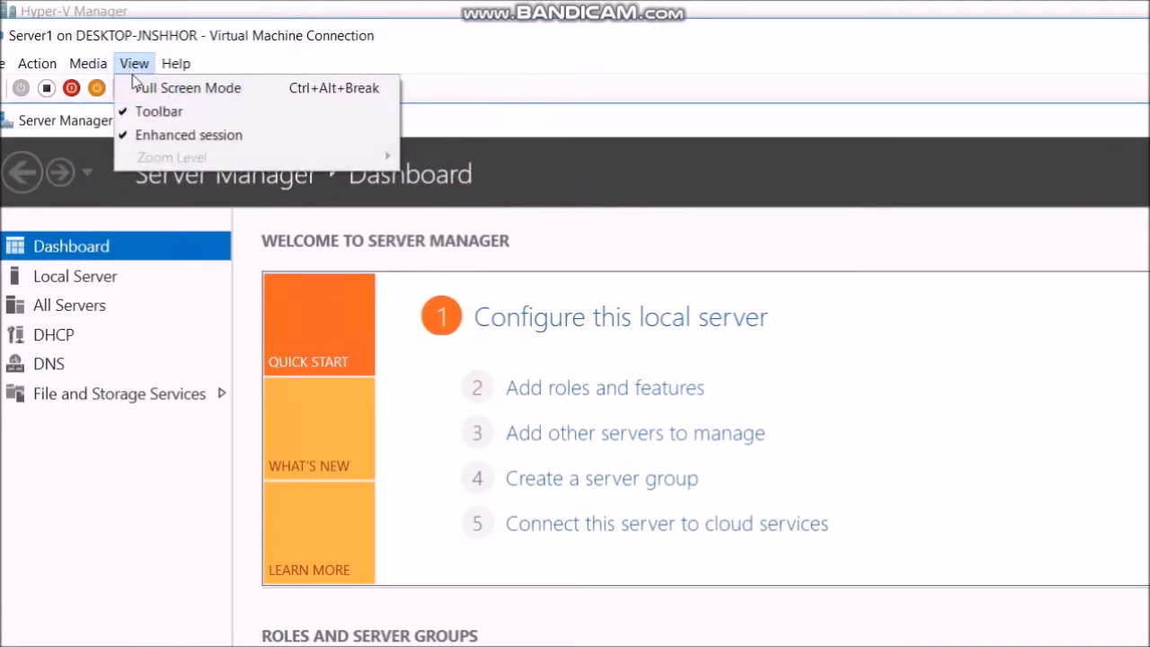
left_click(189, 87)
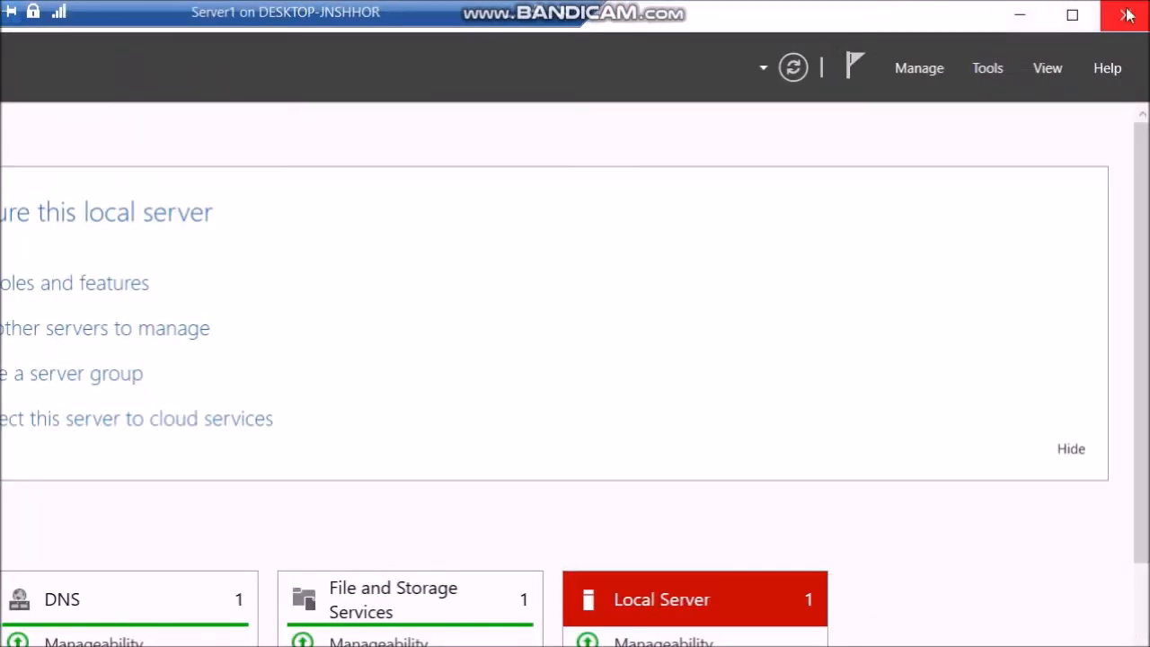
left_click(1125, 14)
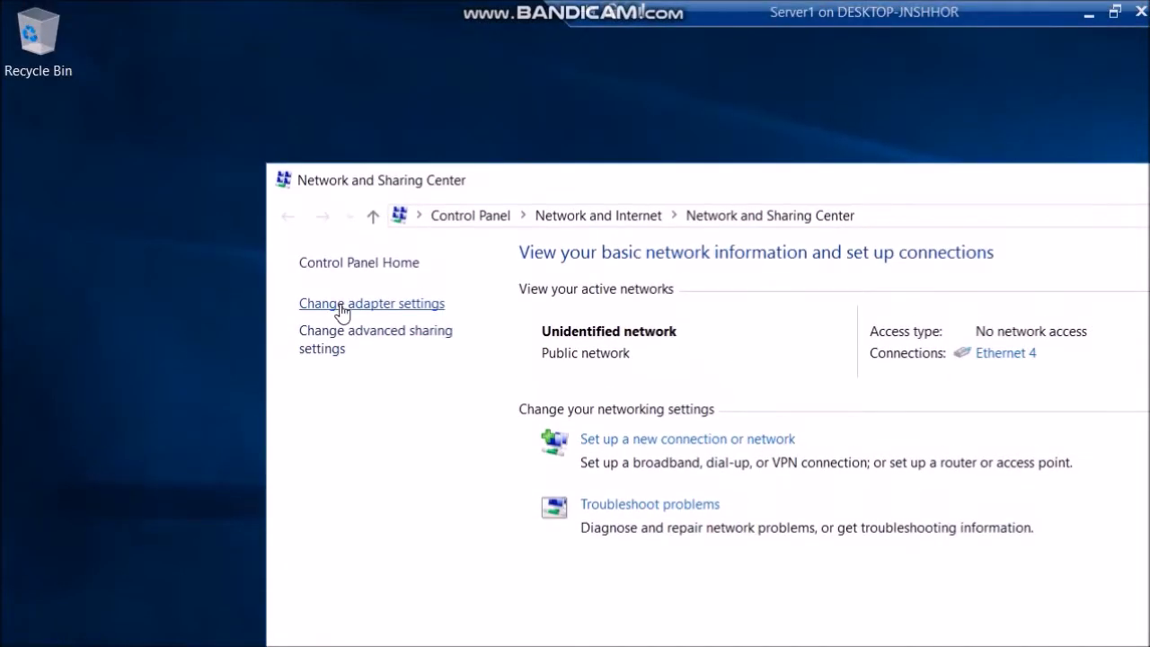
Open Internet Protocol Version 4 properties for Server1's Ethernet 4 adapter.
left_click(371, 302)
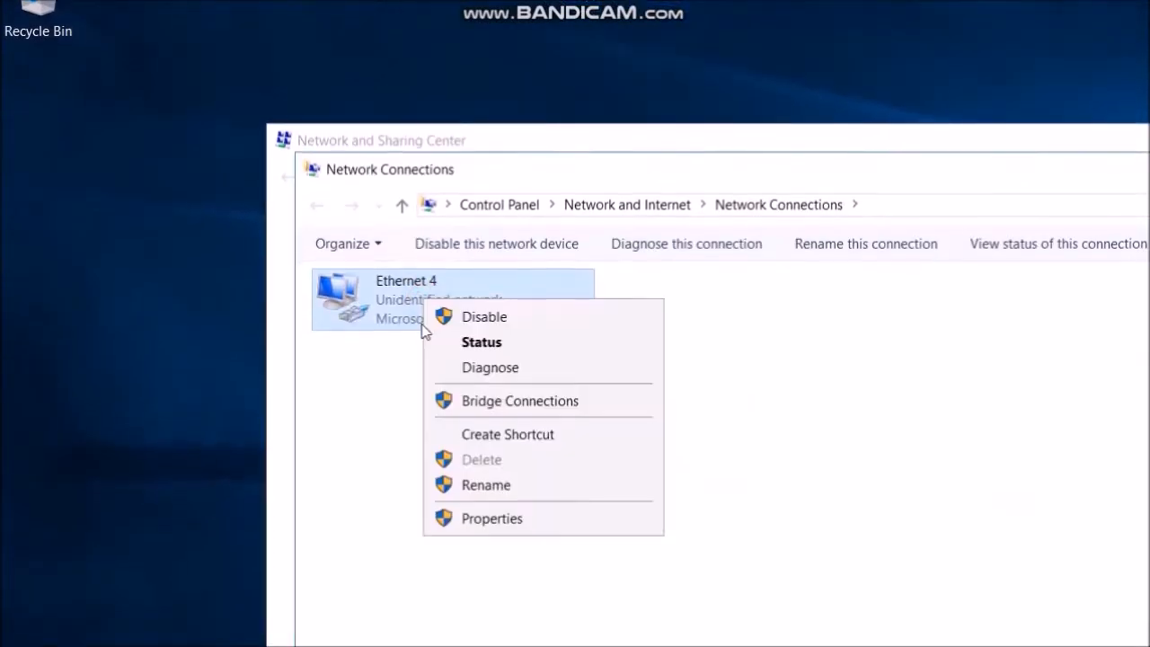
left_click(491, 519)
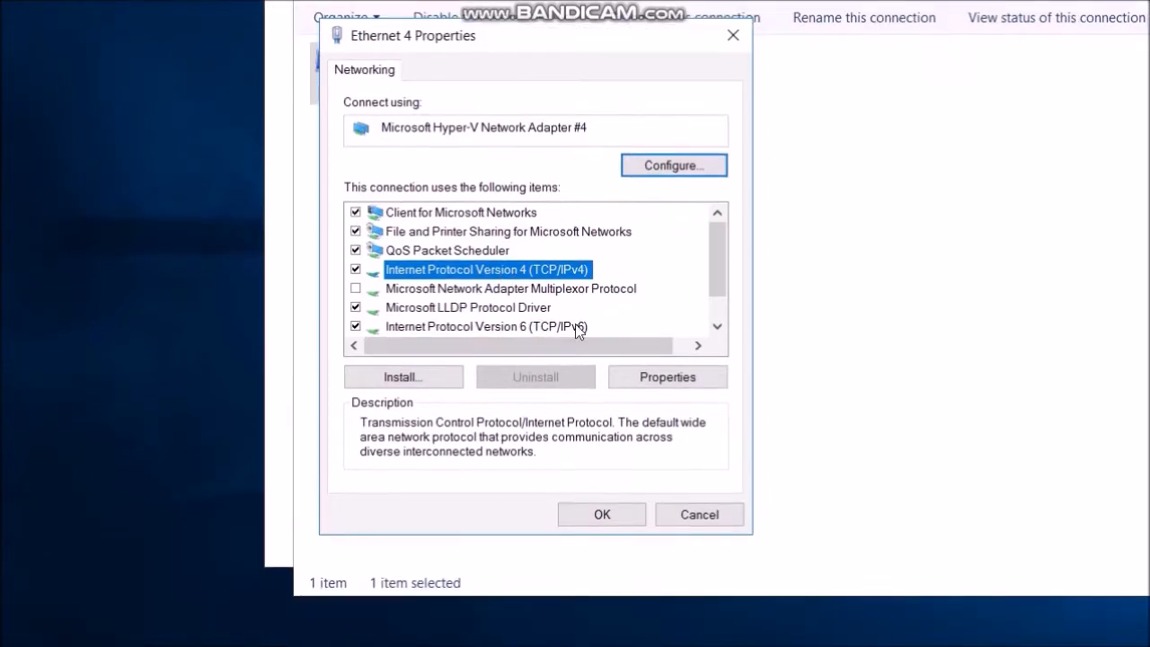
left_click(666, 376)
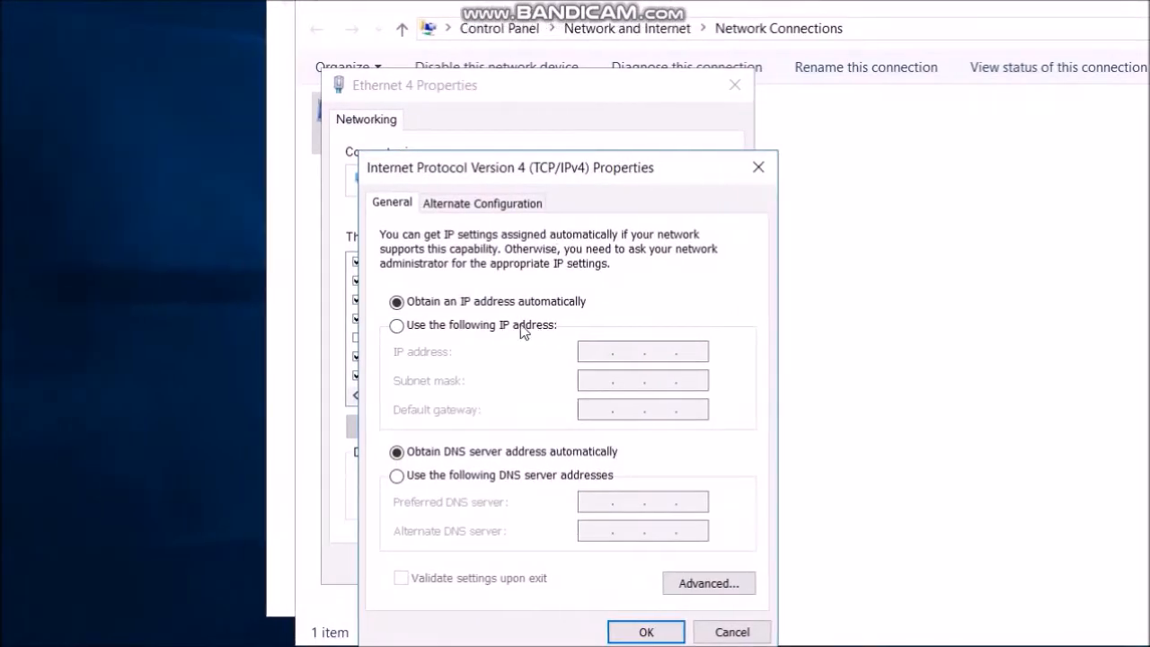
Set static IP 172.16.0.1 with mask 255.255.0.0, accepting the DNS warning.
left_click(396, 324)
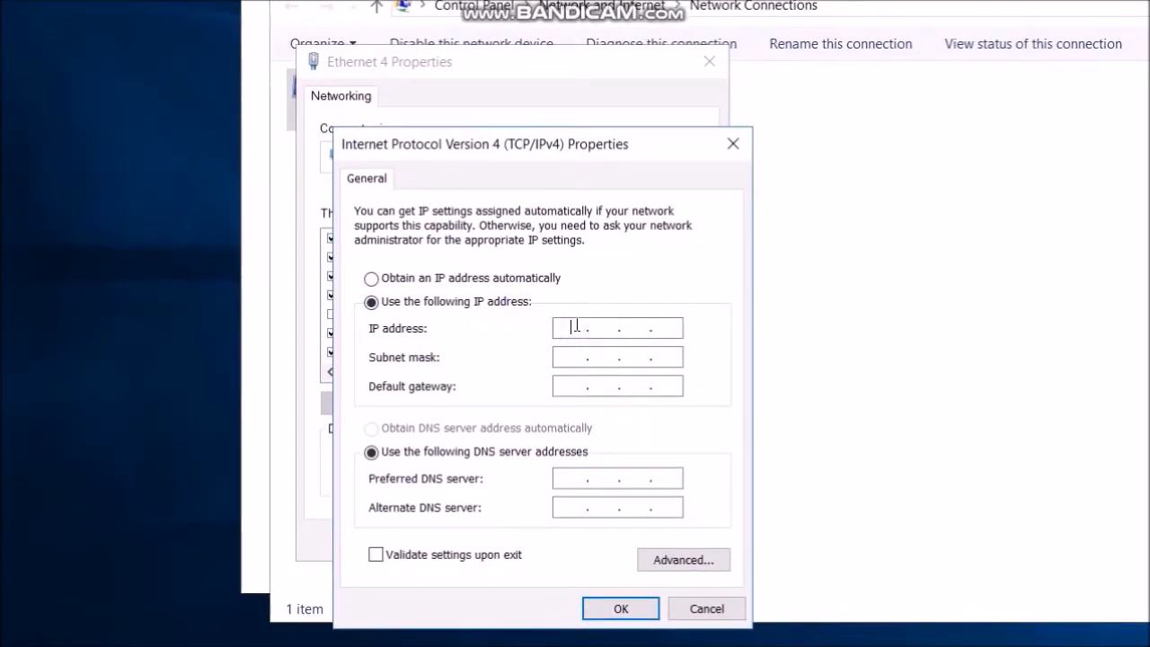
type("172.1")
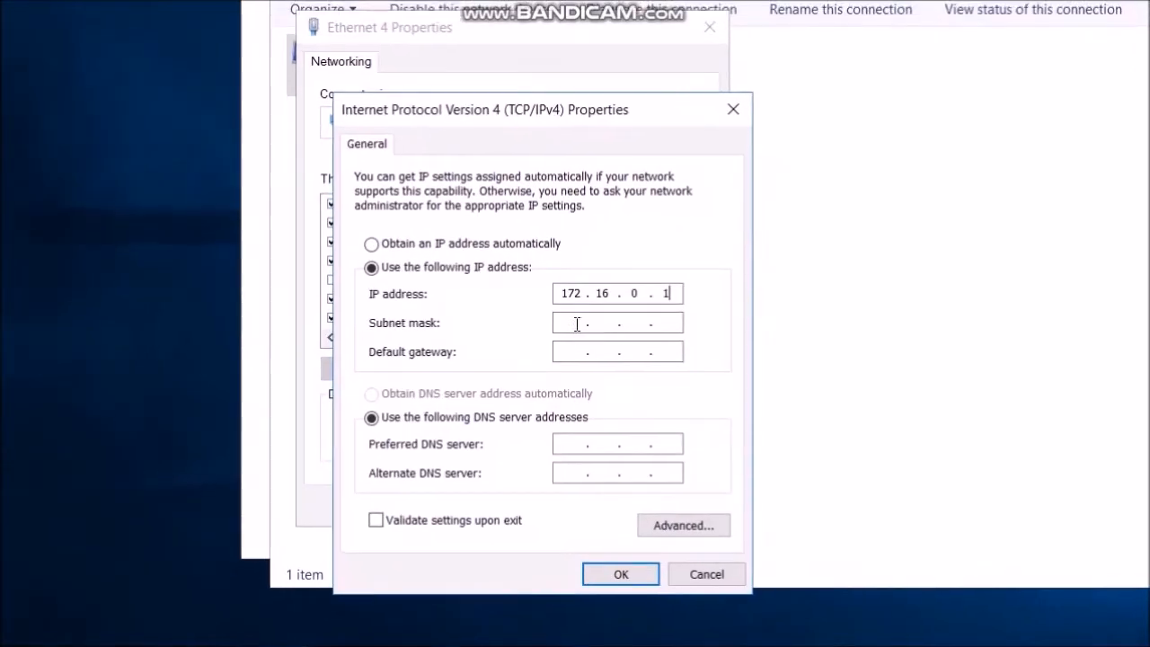
type("255.255.0.0")
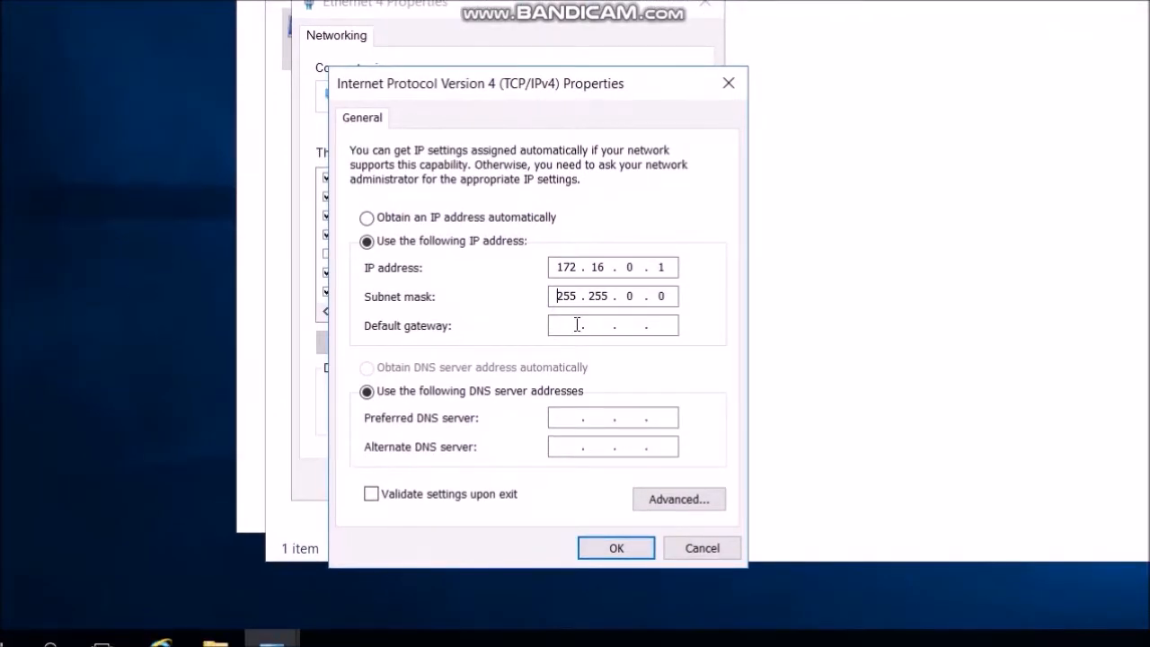
left_click(589, 522)
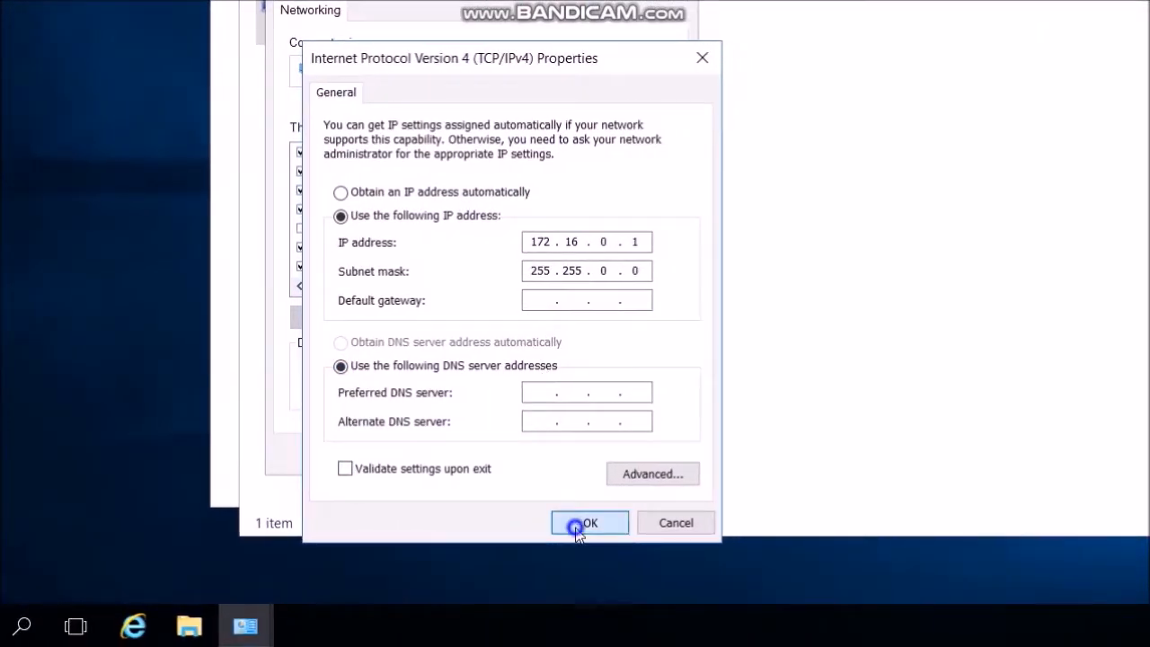
left_click(589, 522)
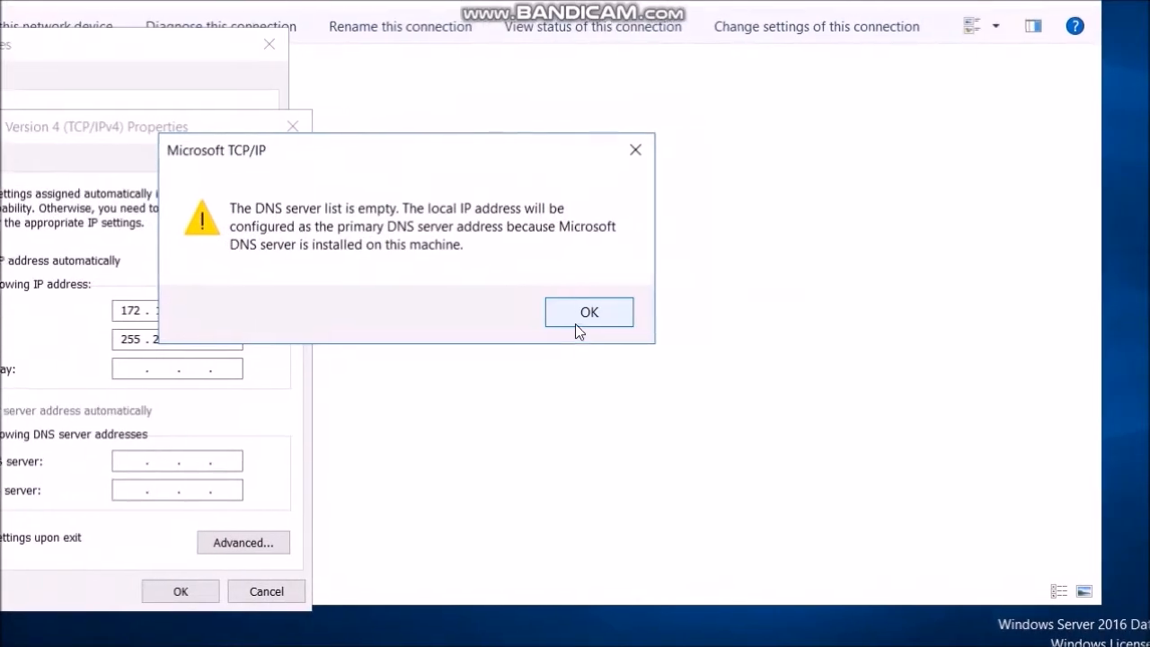
Close the adapter properties, network connections and Network and Sharing Centre windows.
left_click(589, 311)
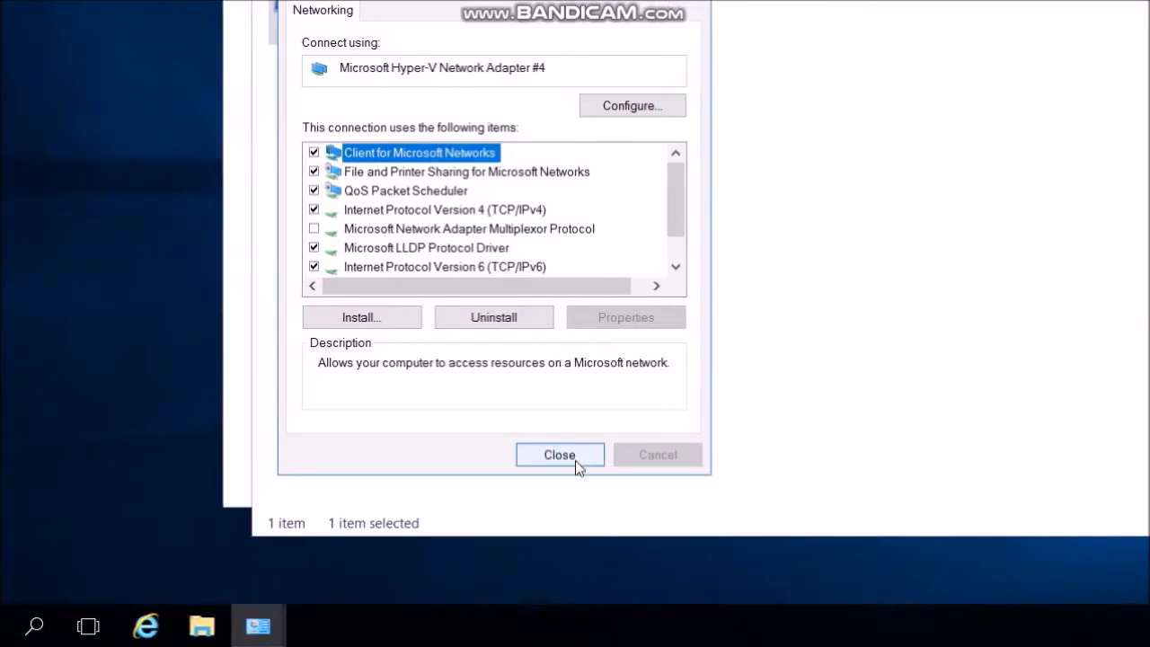
left_click(559, 453)
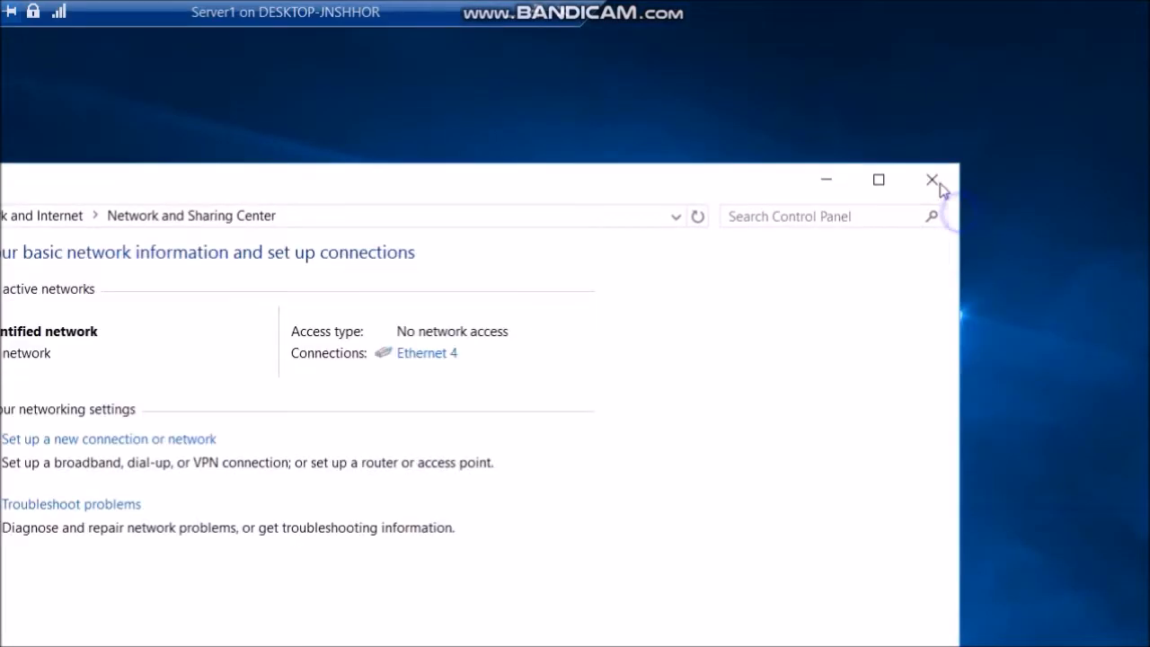
left_click(931, 179)
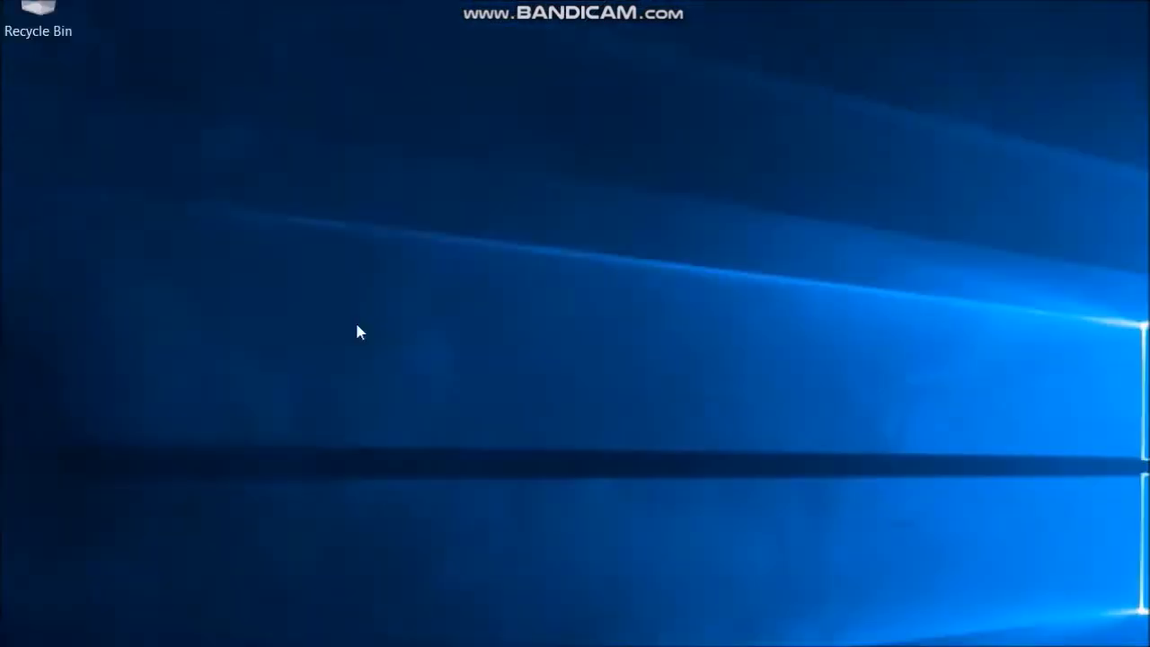
Run ipconfig in a Command Prompt on Server1.
left_click(18, 624)
type("ipconf")
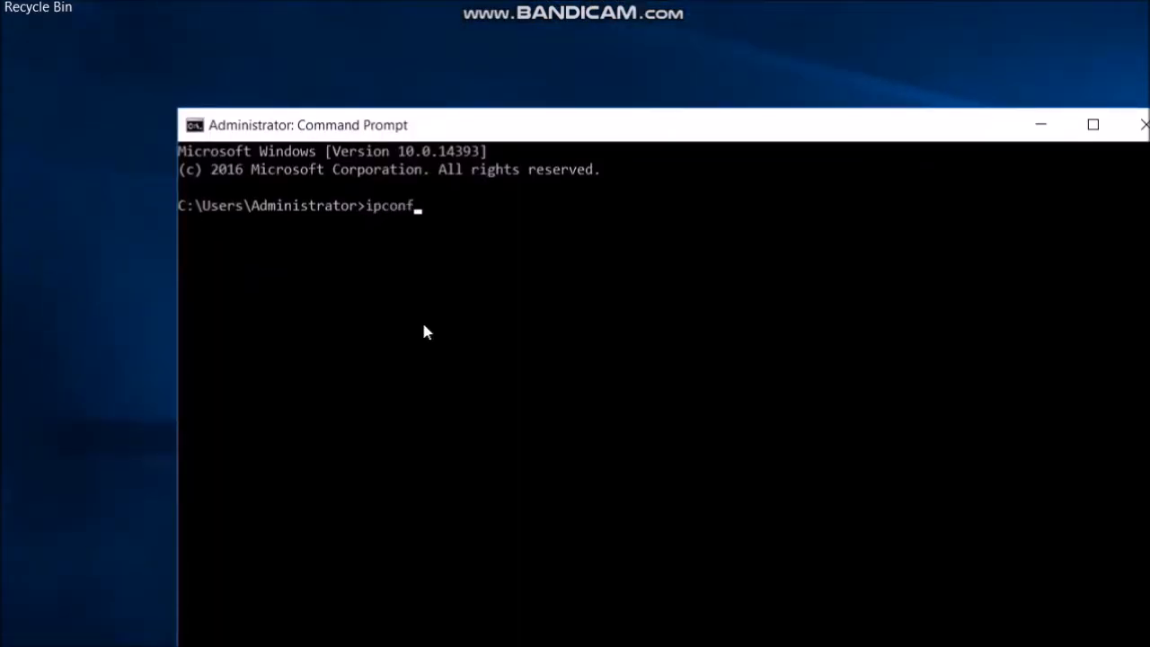
key("enter")
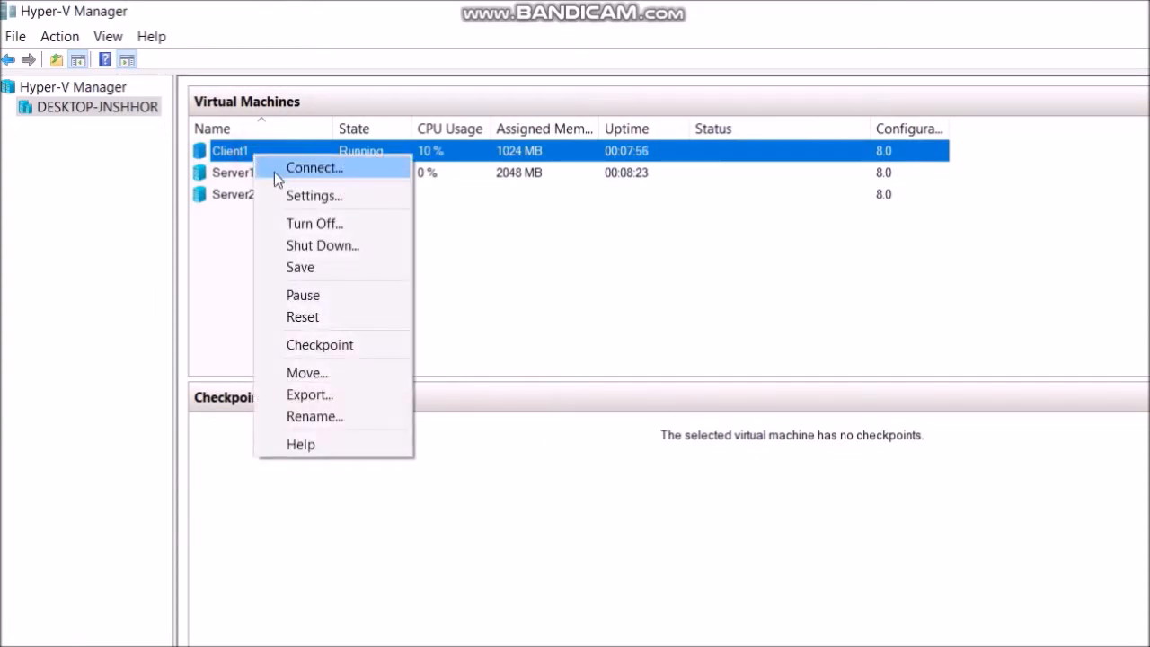
Connect to Client1 and search its Start menu for 'control'.
left_click(313, 167)
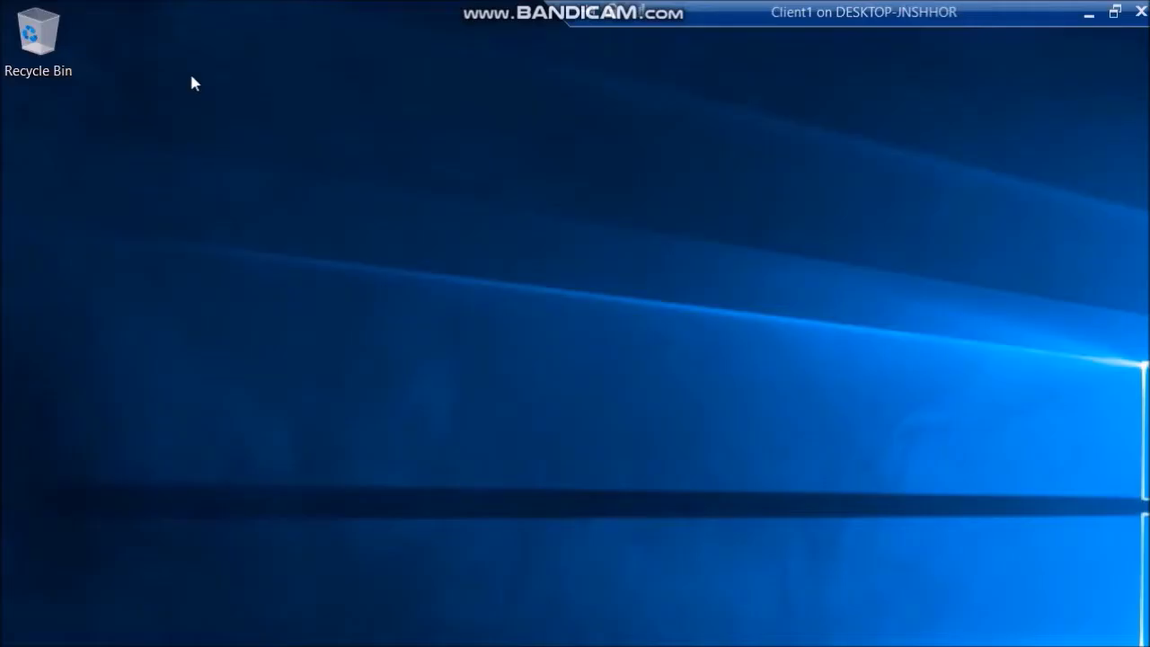
mouse_move(529, 307)
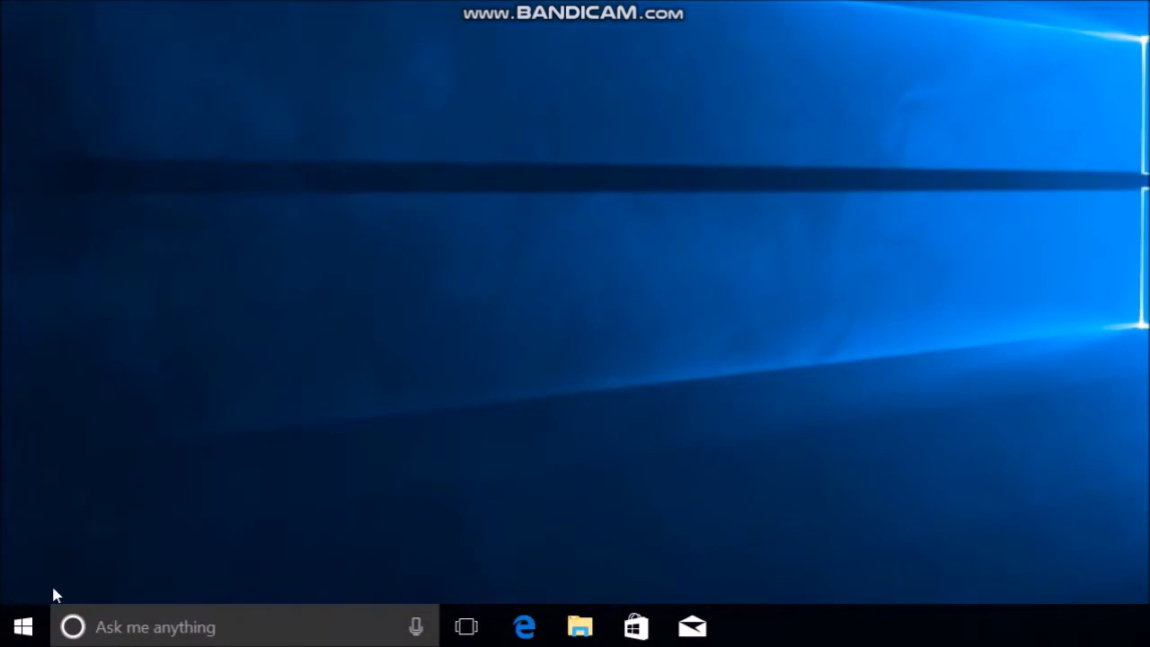
left_click(23, 626)
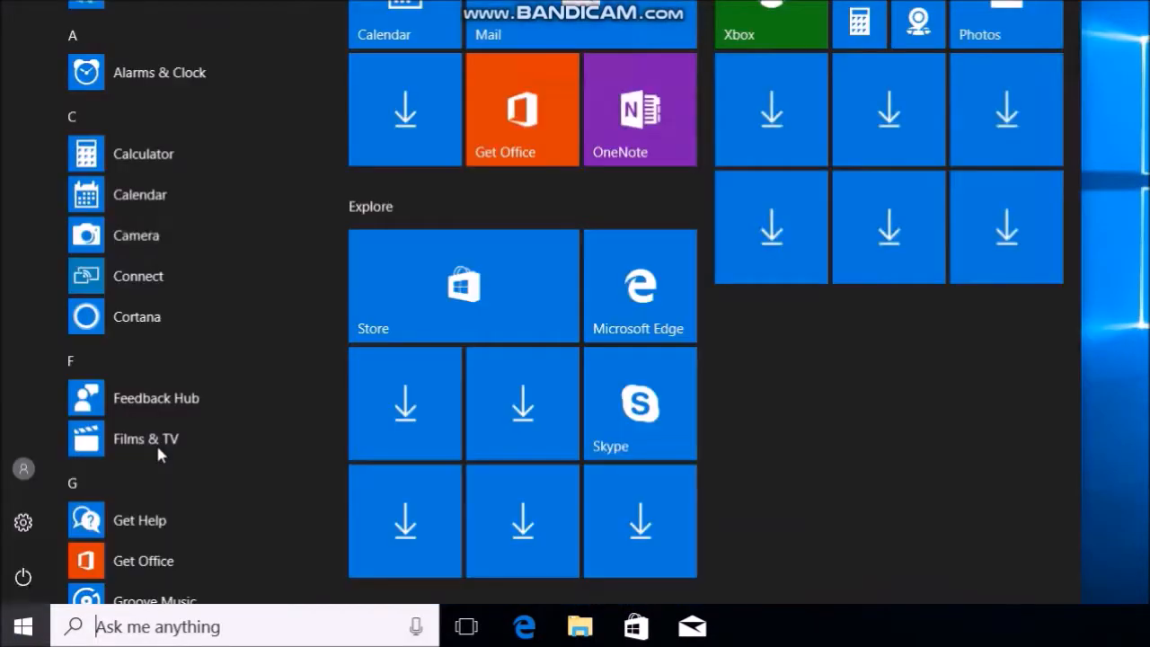
type("c")
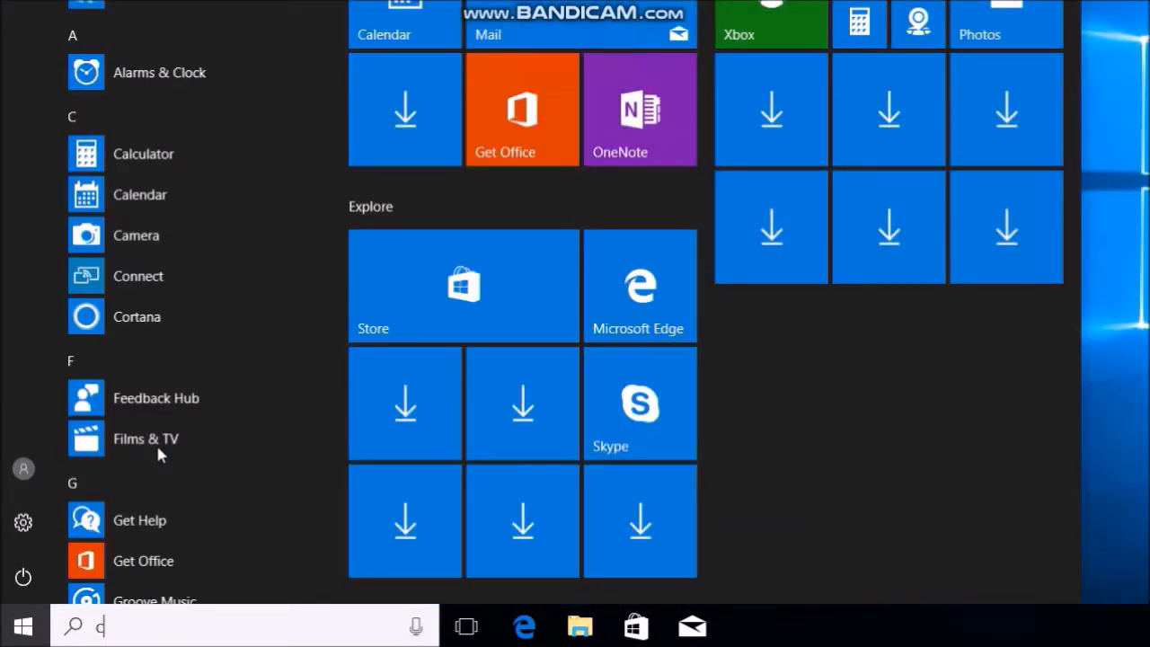
type("ontro")
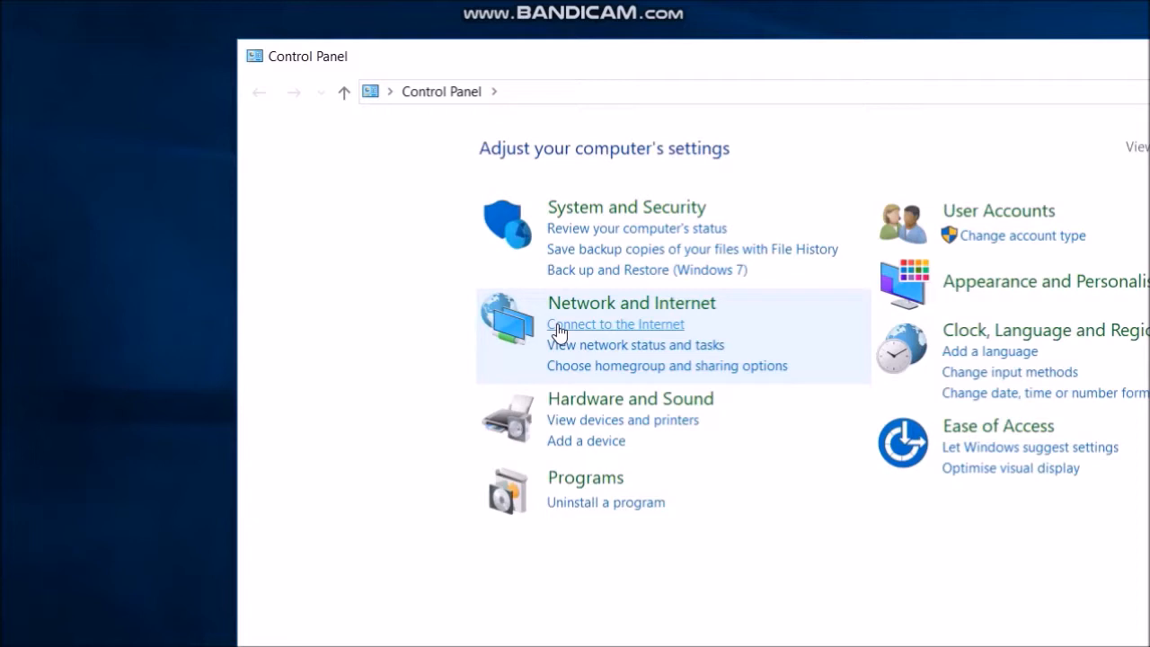
Go through Network and Sharing Centre to Ethernet 2's properties and select IPv4.
left_click(630, 303)
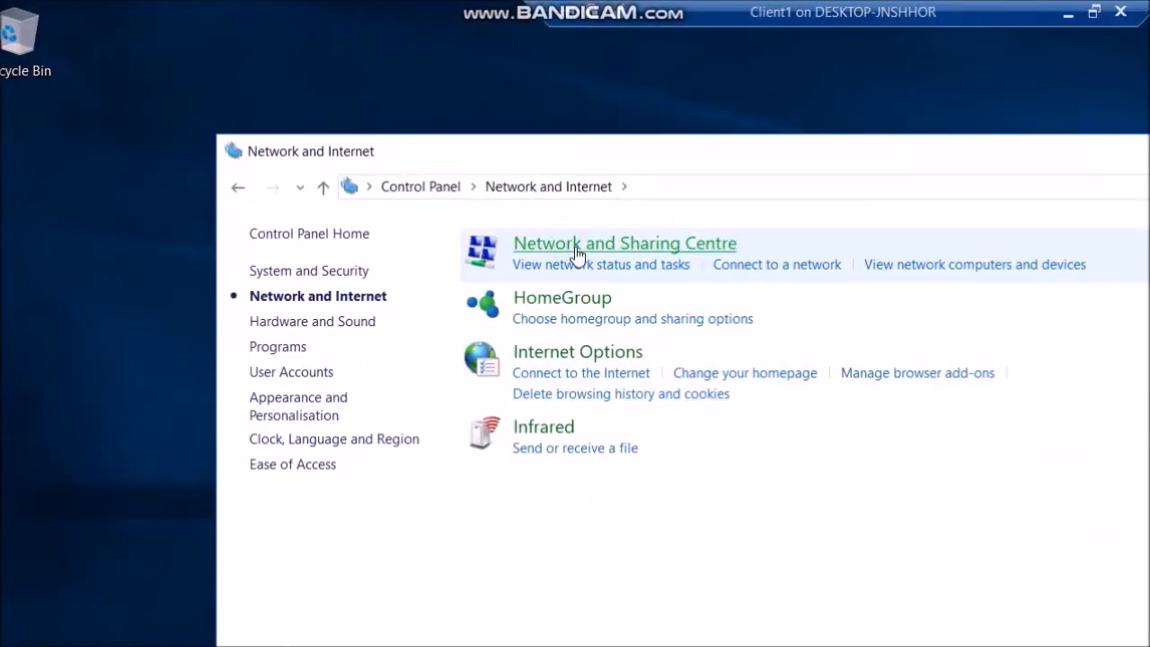
left_click(625, 242)
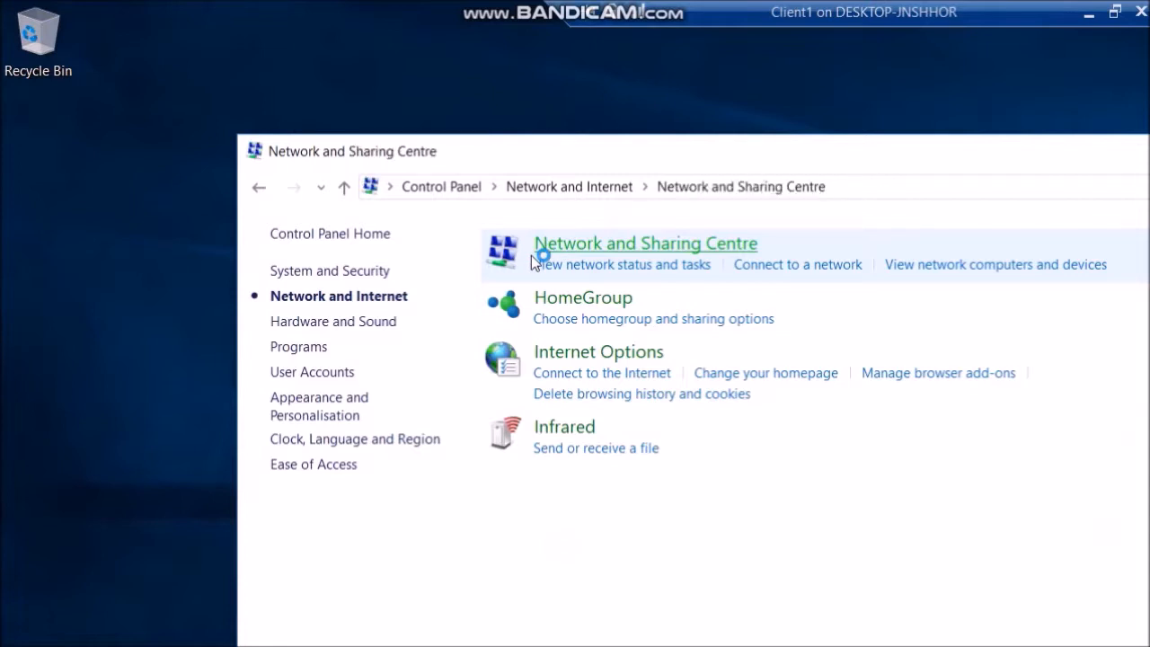
left_click(645, 244)
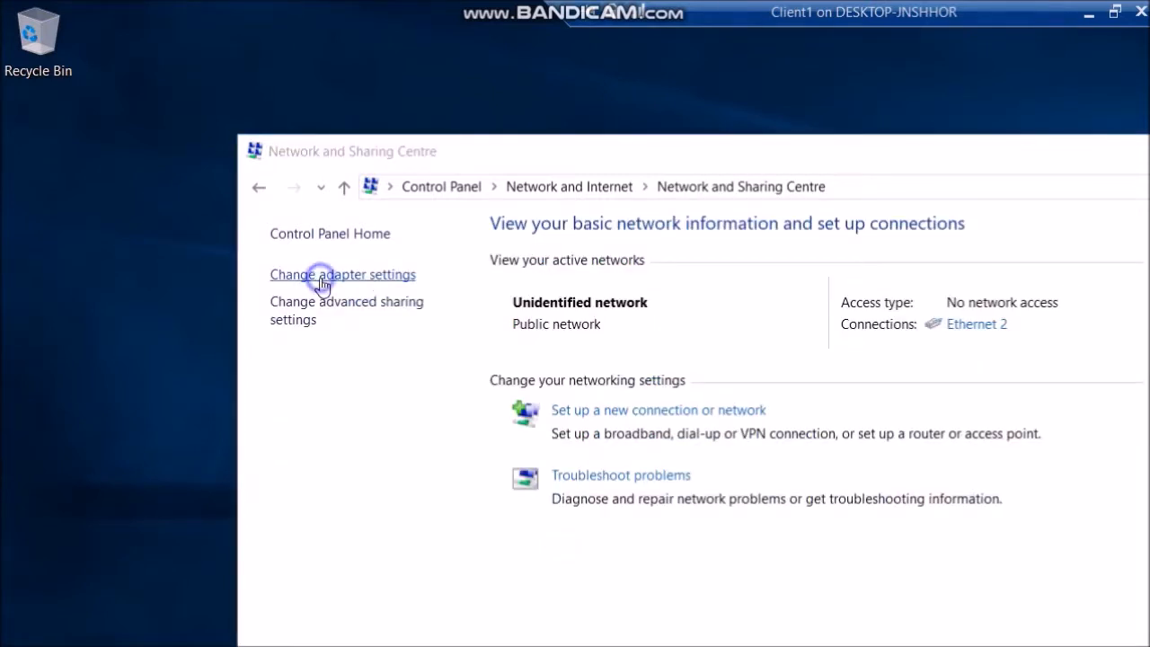
right_click(416, 310)
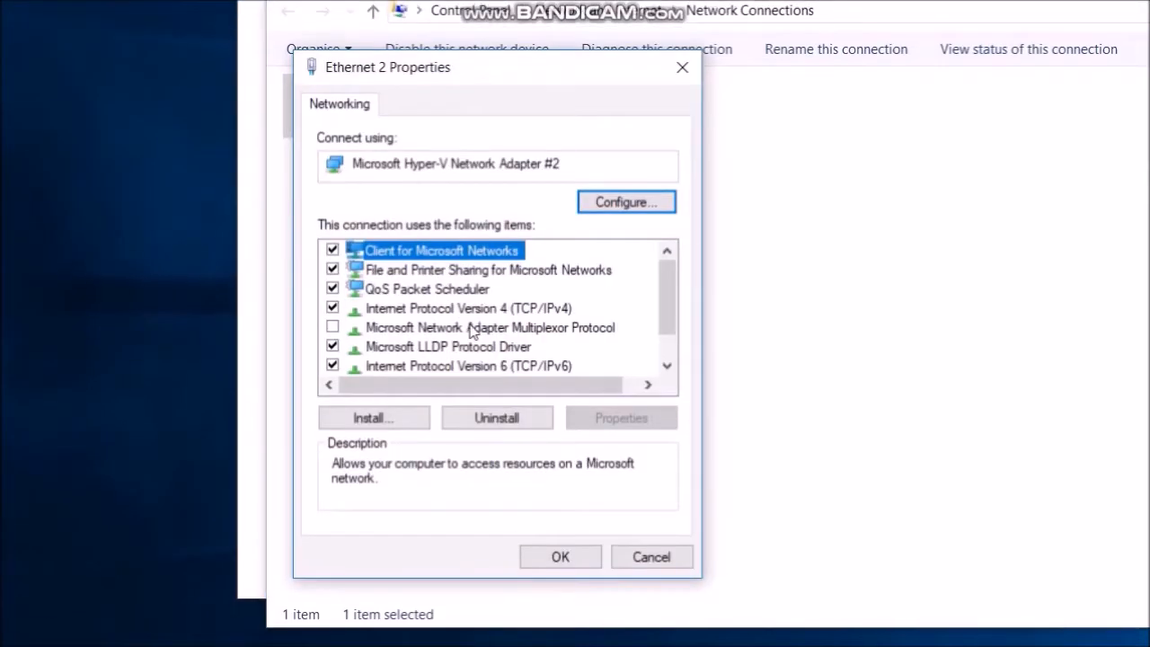
left_click(467, 308)
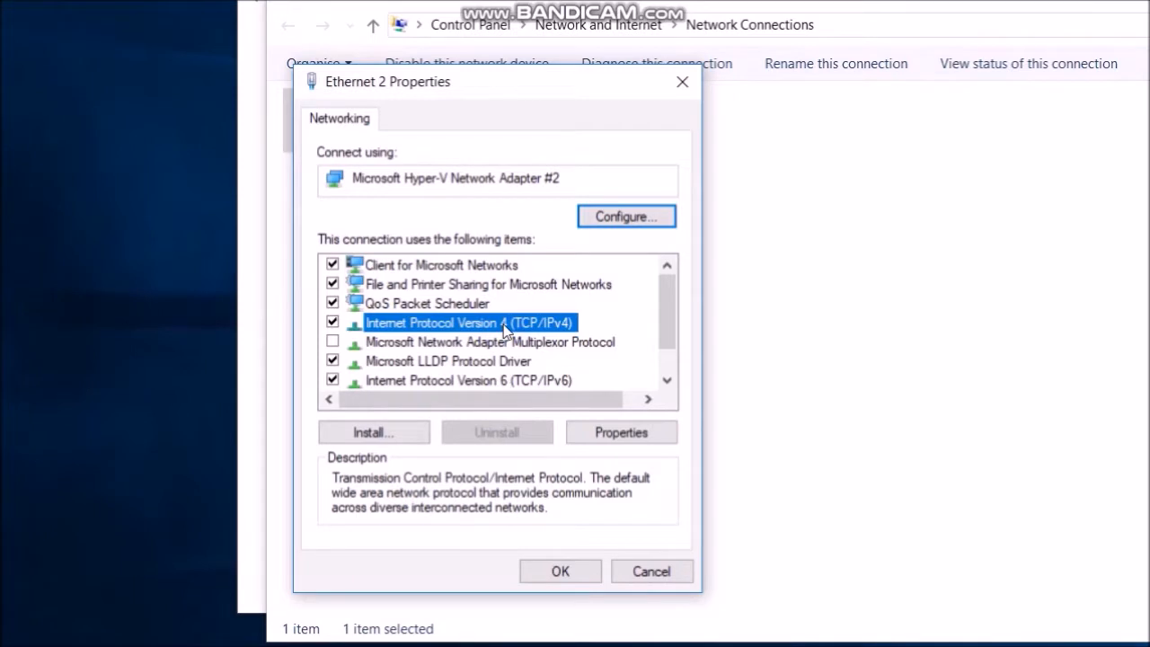
Assign Ethernet 2 the static IPv4 172.16.0.2, mask 255.255.0.0, then close the network windows.
left_click(621, 432)
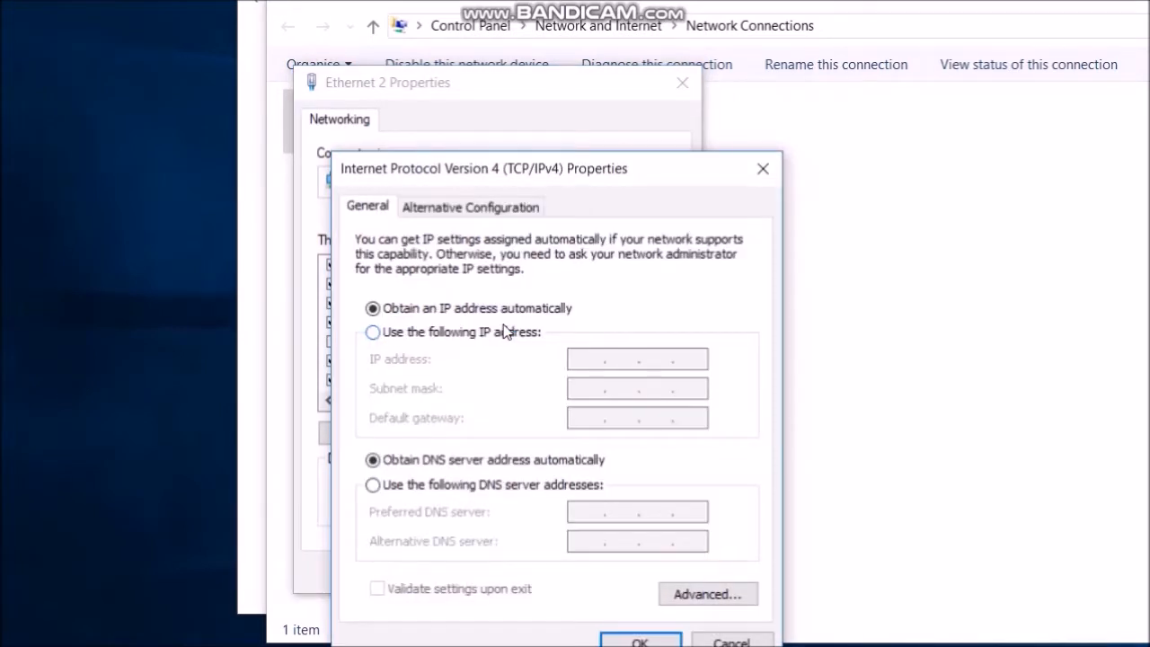
left_click(372, 332)
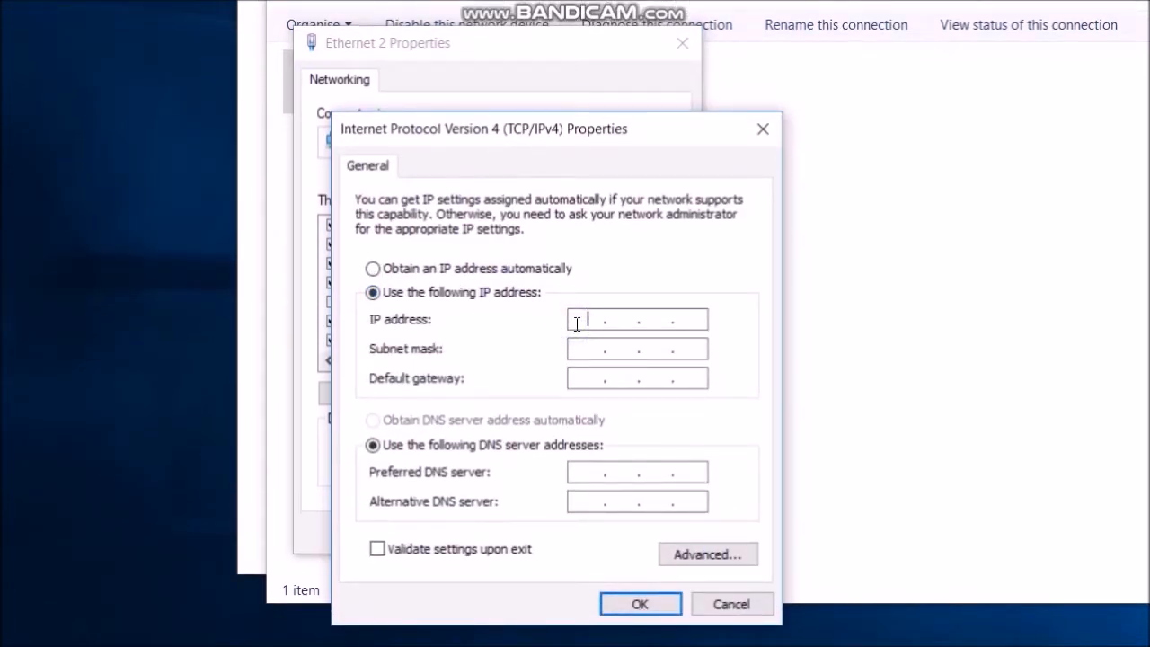
type("172.16")
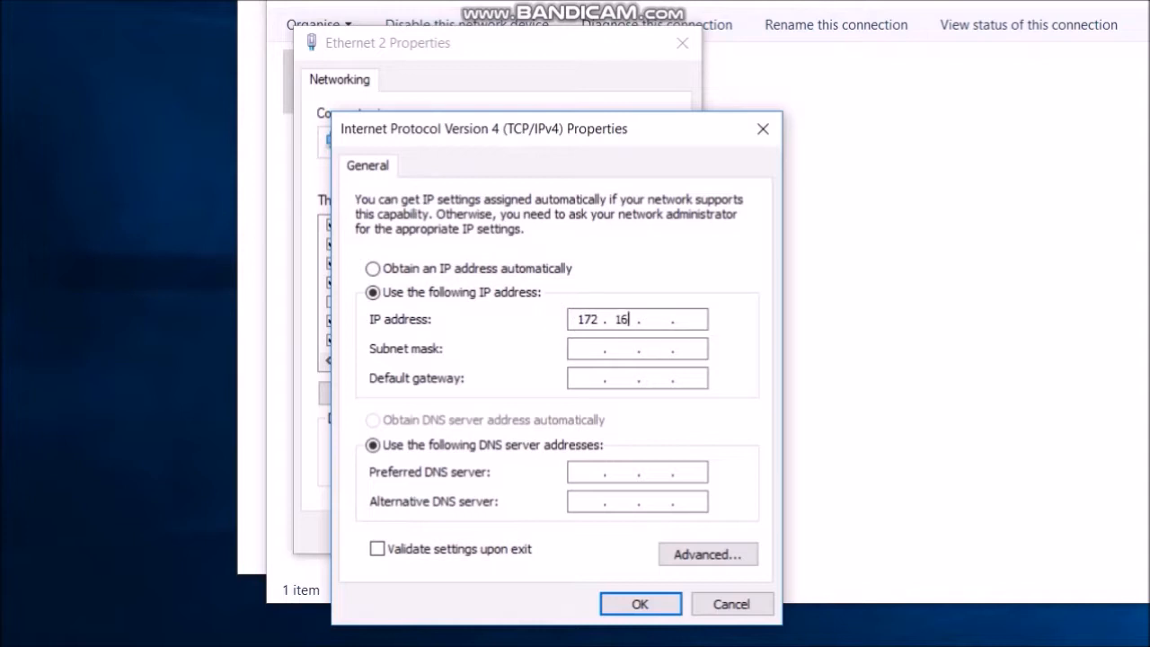
type("0")
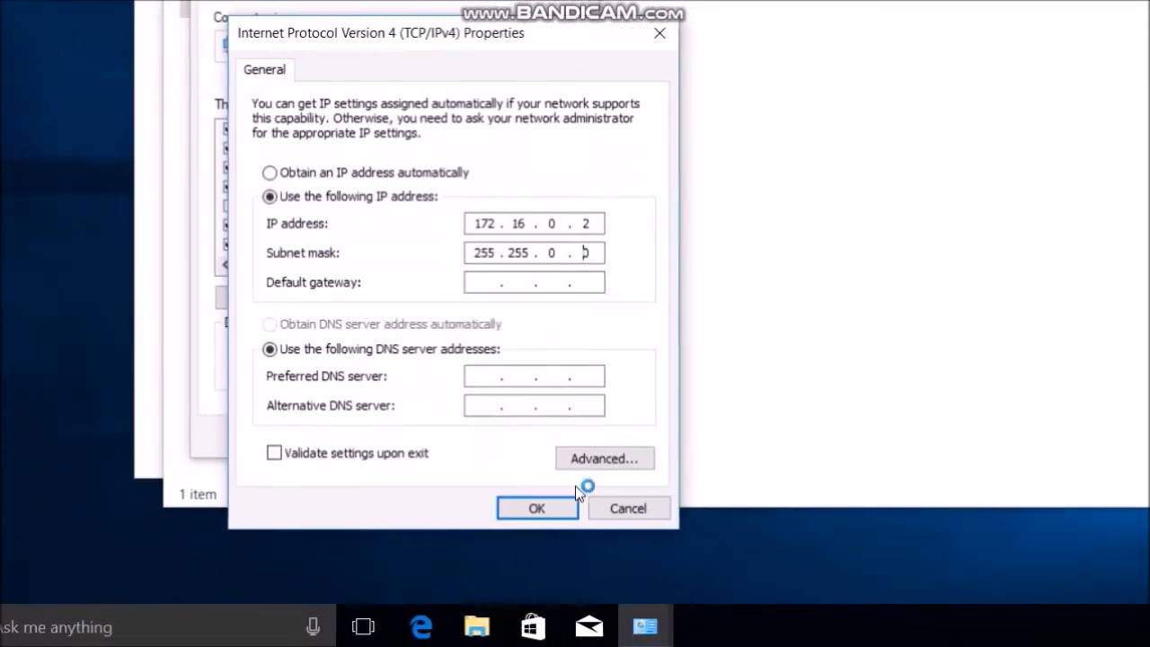
left_click(536, 508)
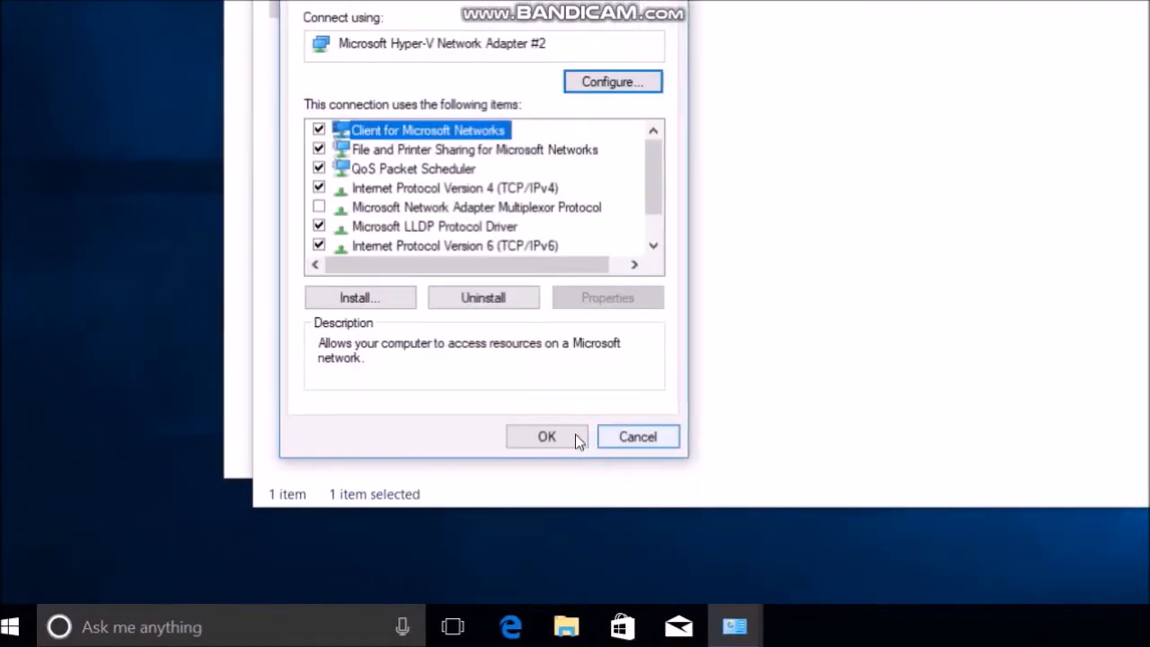
left_click(546, 436)
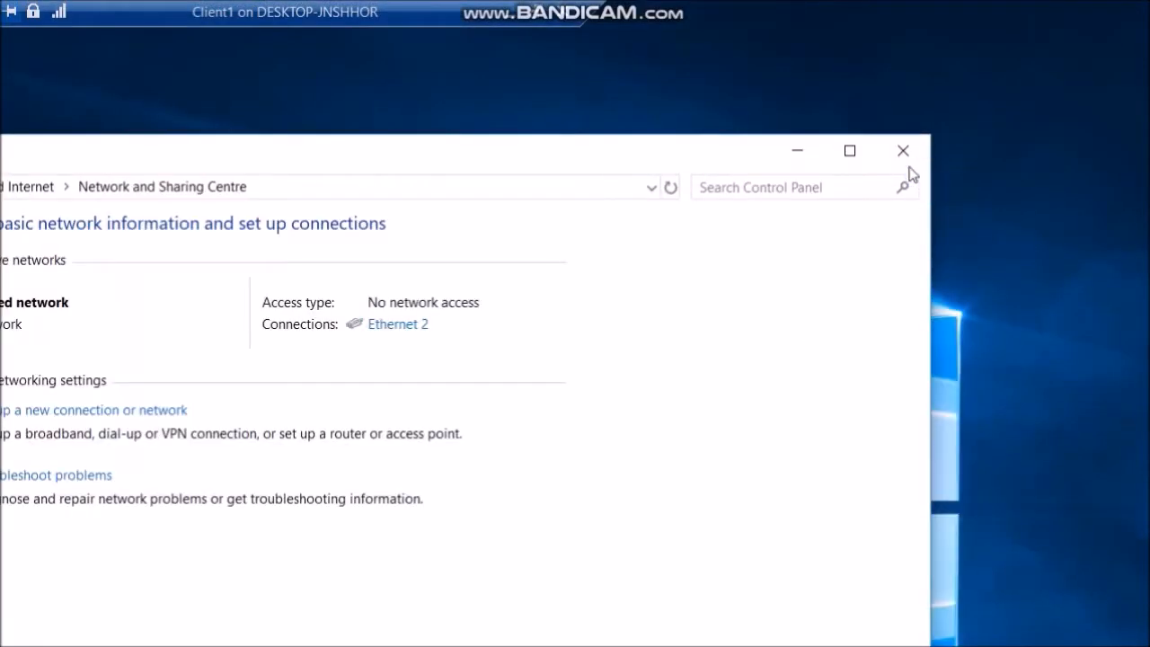
left_click(902, 150)
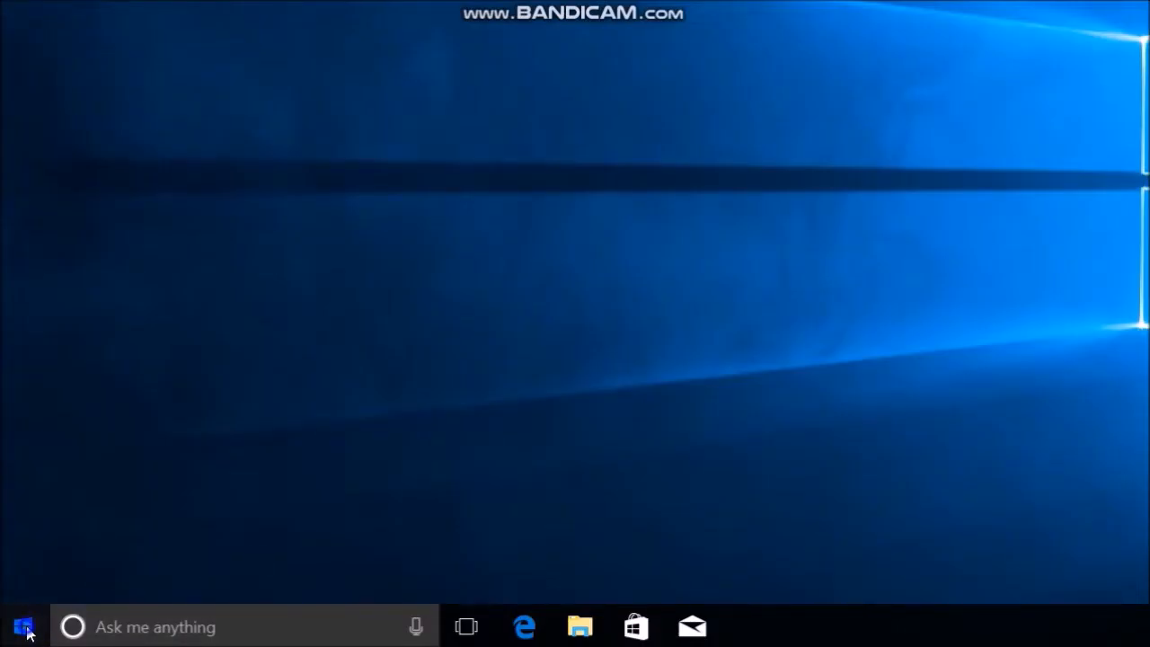
Launch Command Prompt via cmd and run ipconfig to check Ethernet 2's 172.16.0.2 address.
left_click(22, 626)
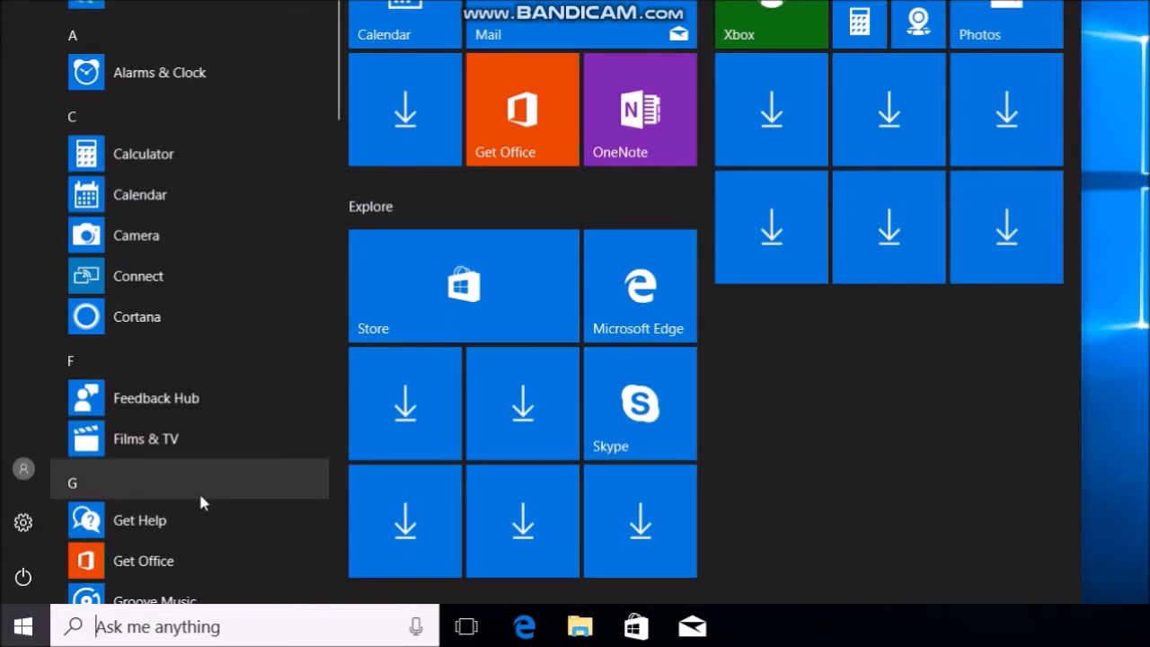
type("cmd")
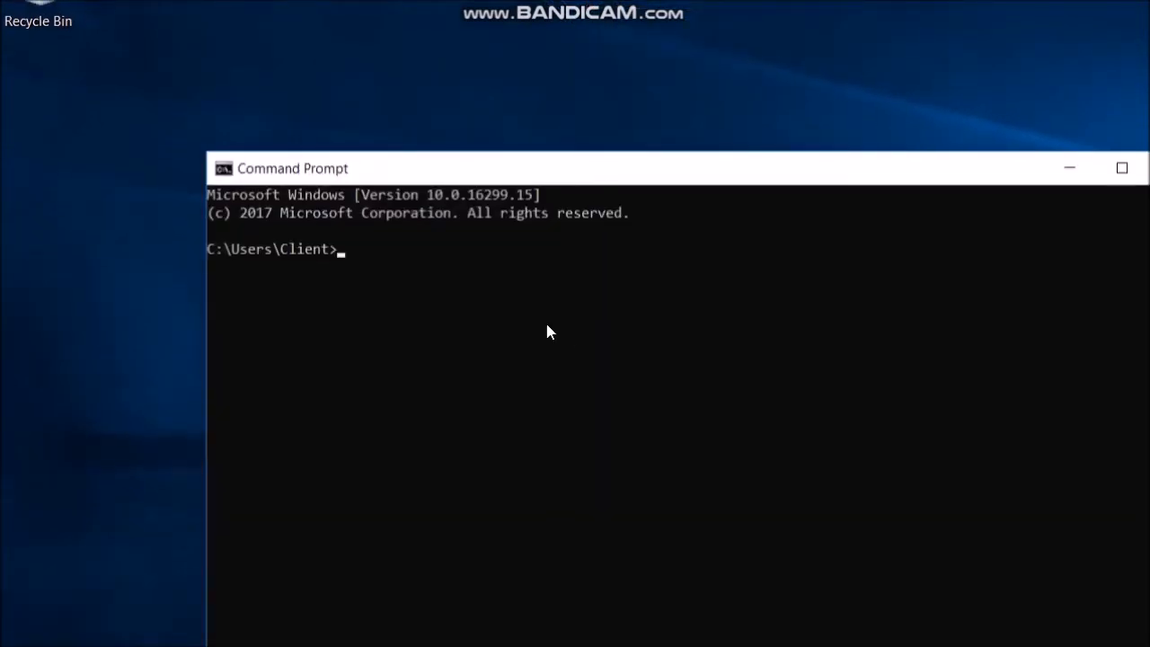
type("ipconfig")
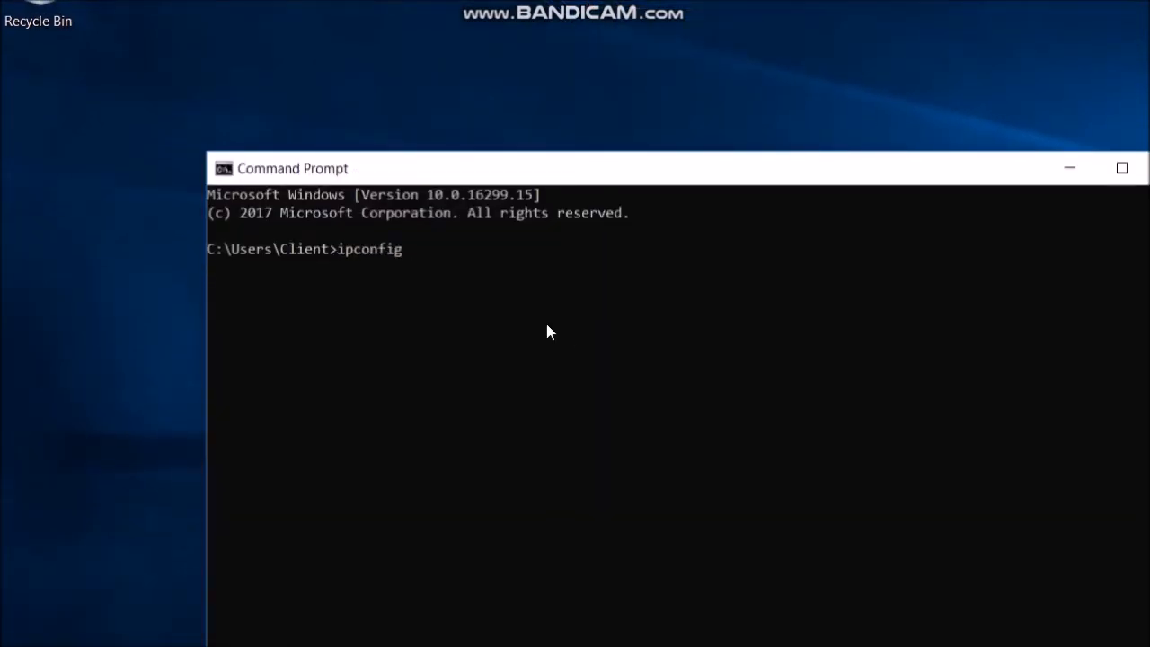
key("enter")
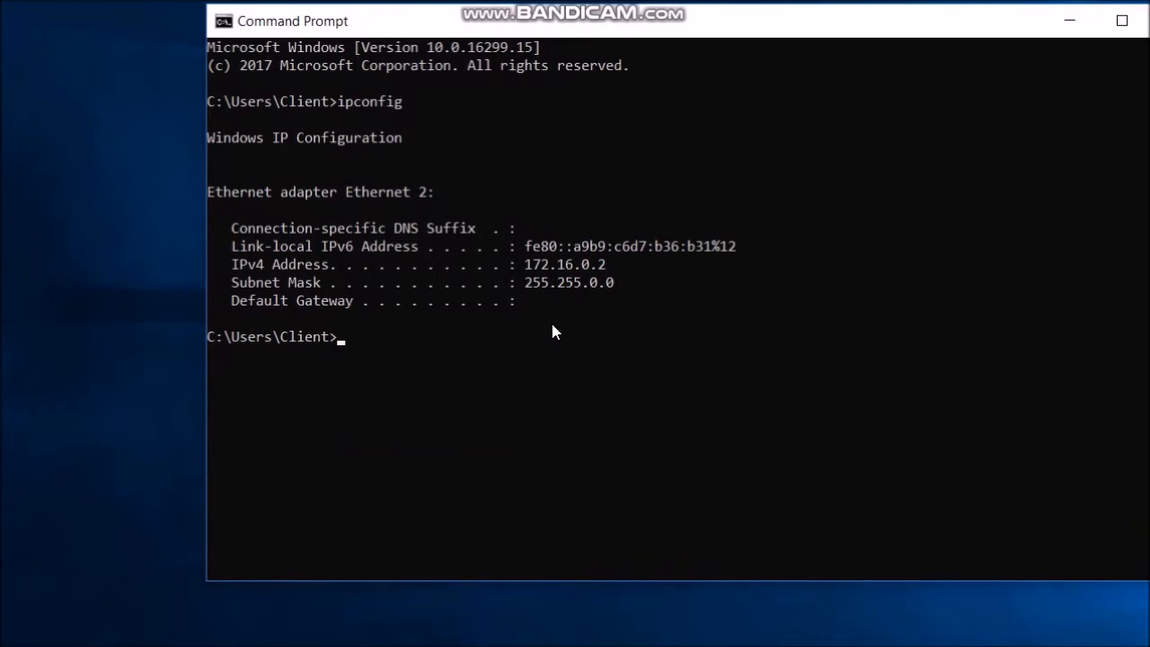
Enter 'ping 172.16.0.1' at Client1's Command Prompt to target Server1.
type("ping")
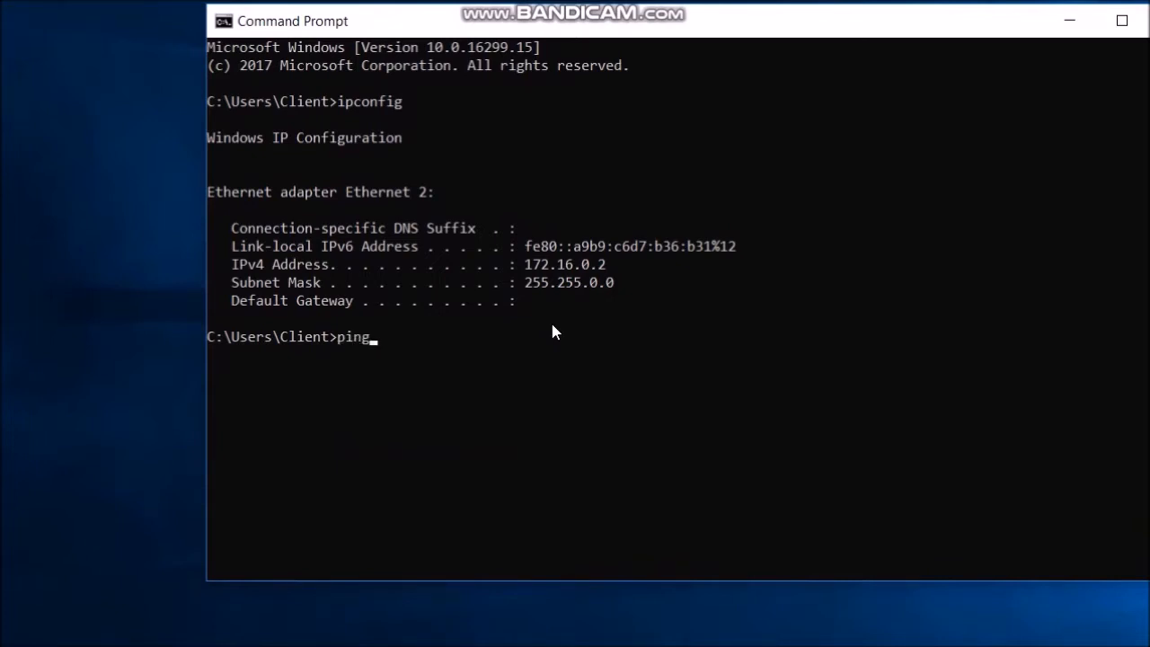
type("172.")
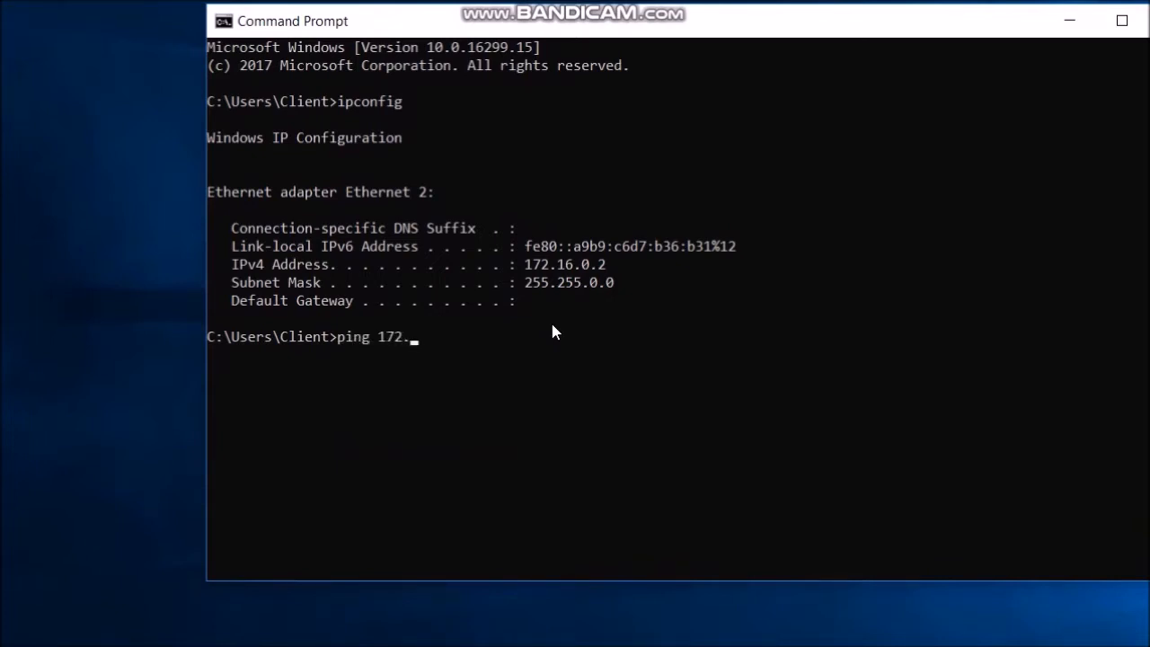
type("16.0")
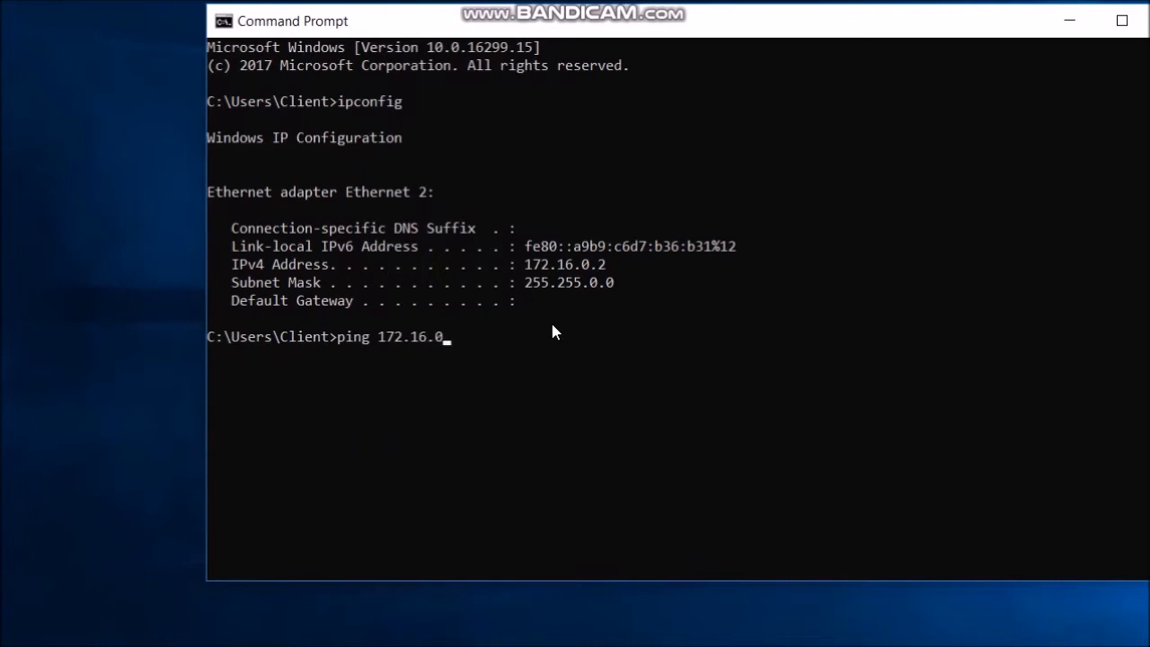
type("1")
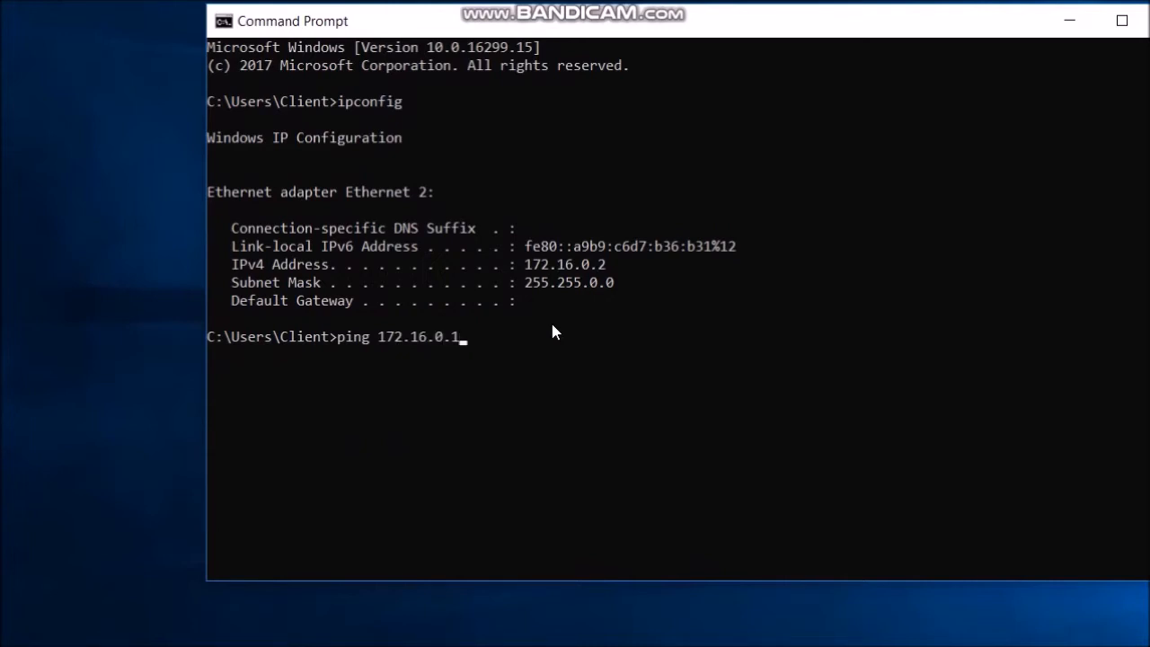